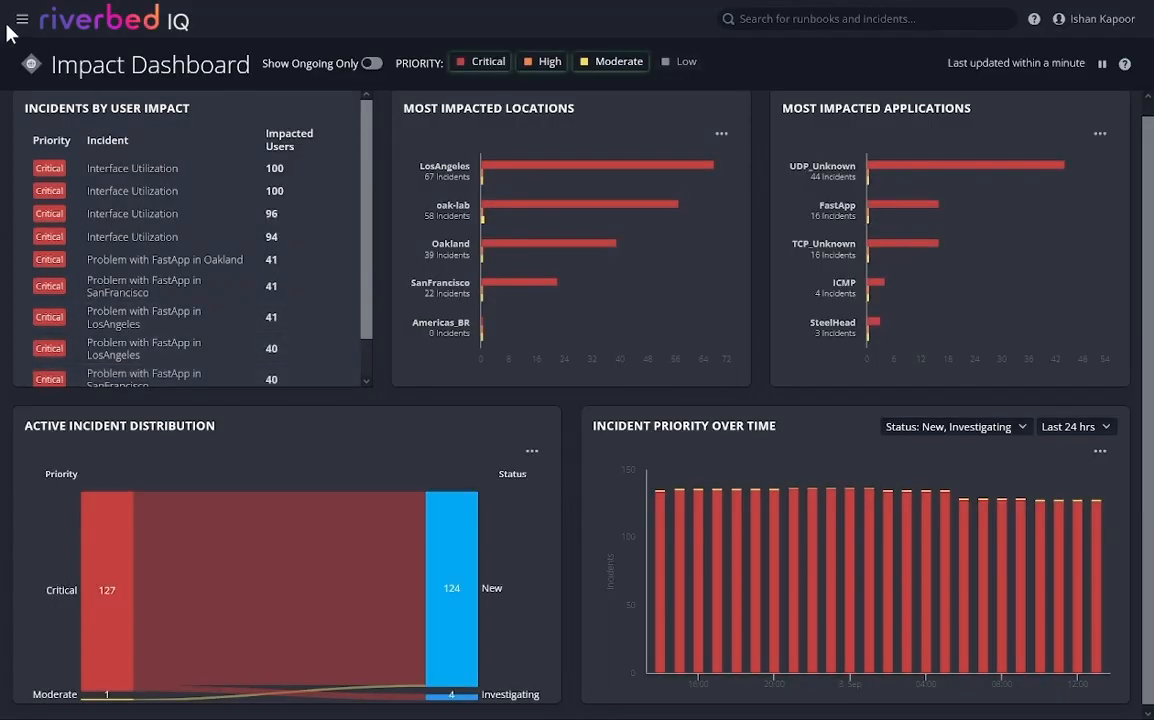
- Restore the critical incidents dashboard view, then open Demo For Video under Created By Me runbooks
left_click(21, 18)
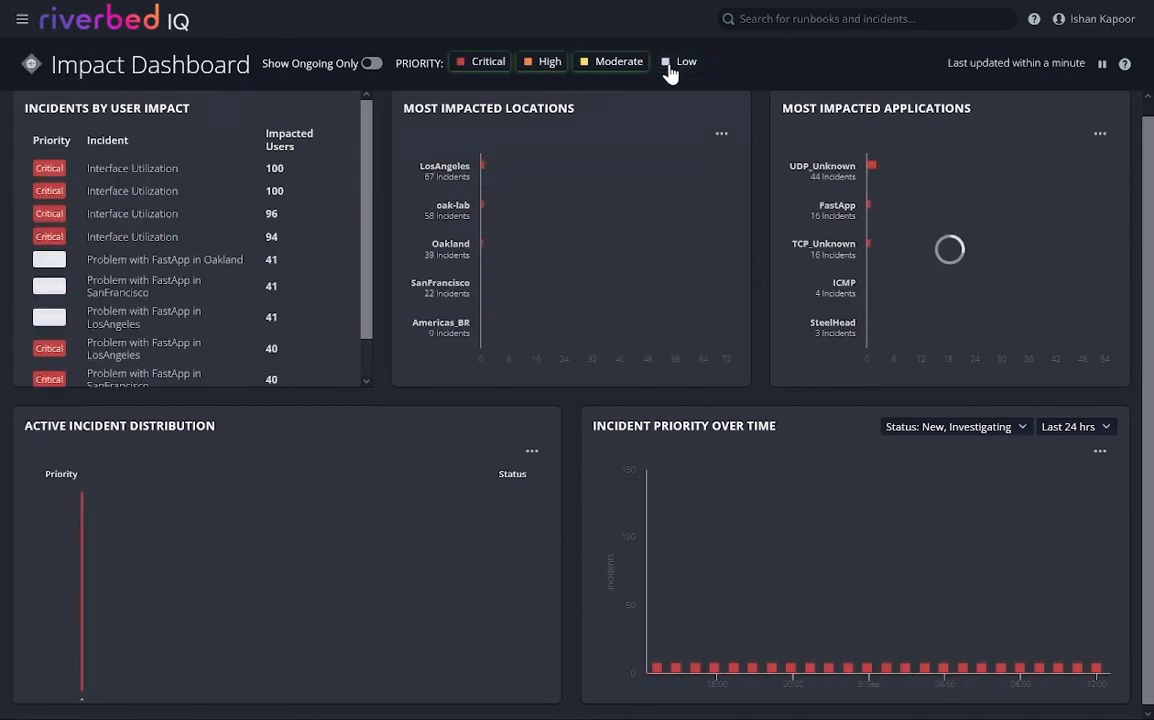
left_click(666, 61)
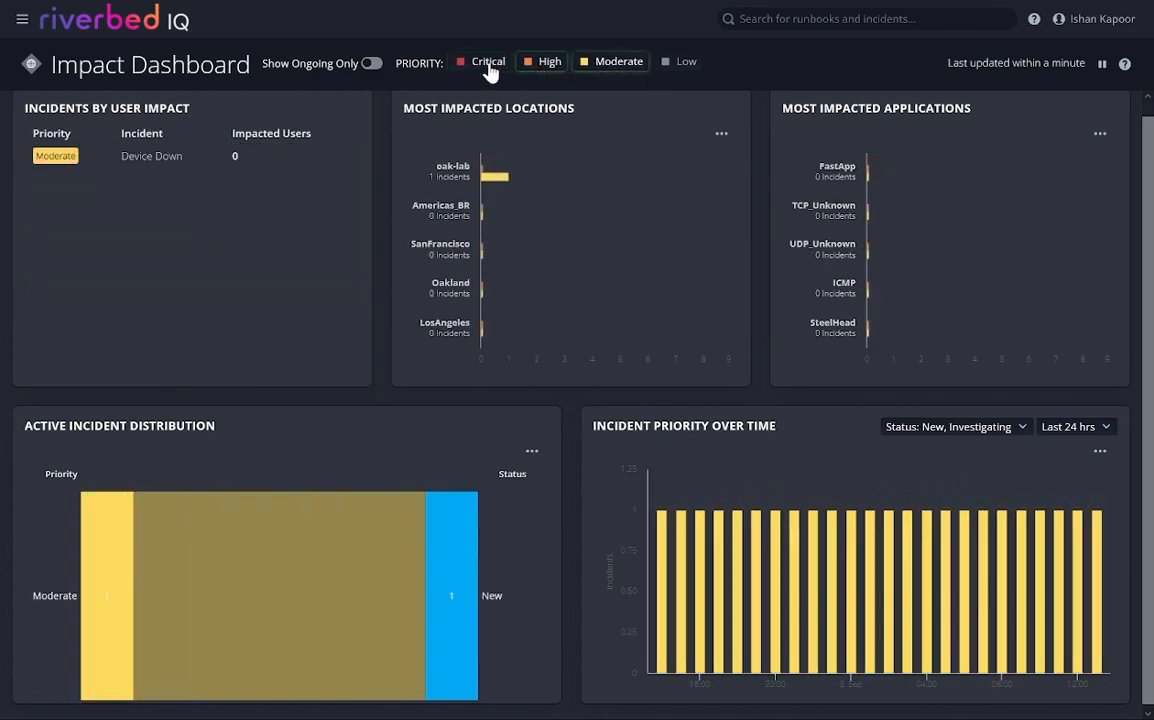
left_click(487, 61)
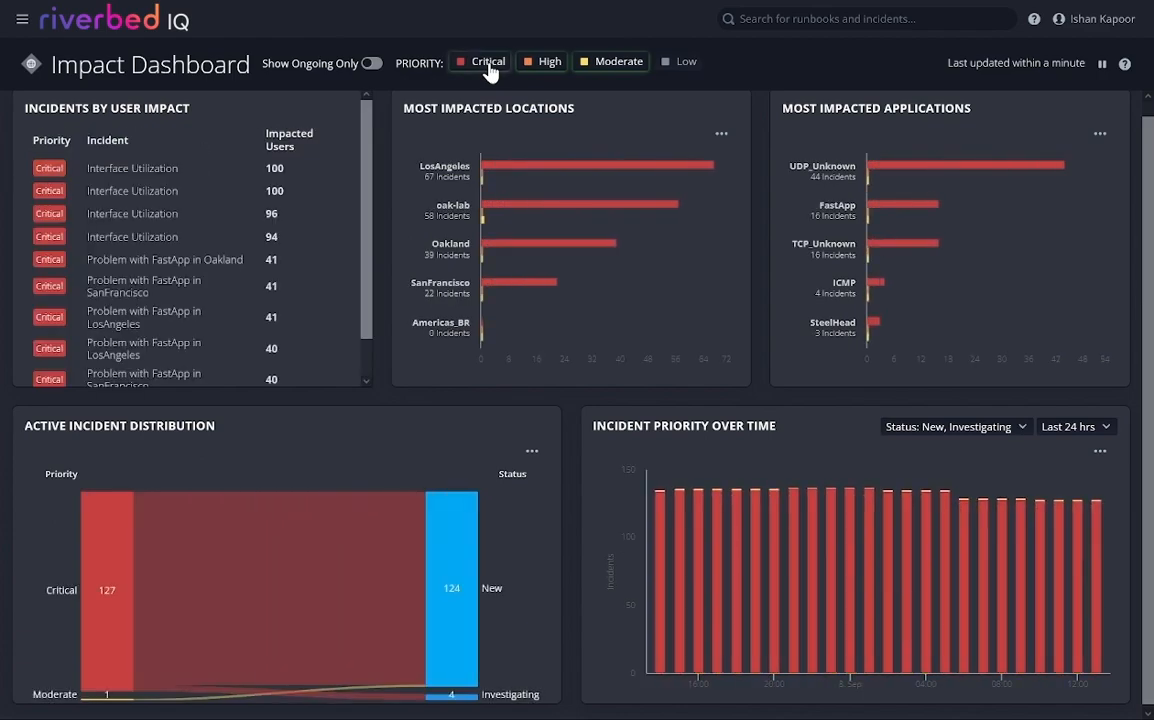
mouse_move(674, 67)
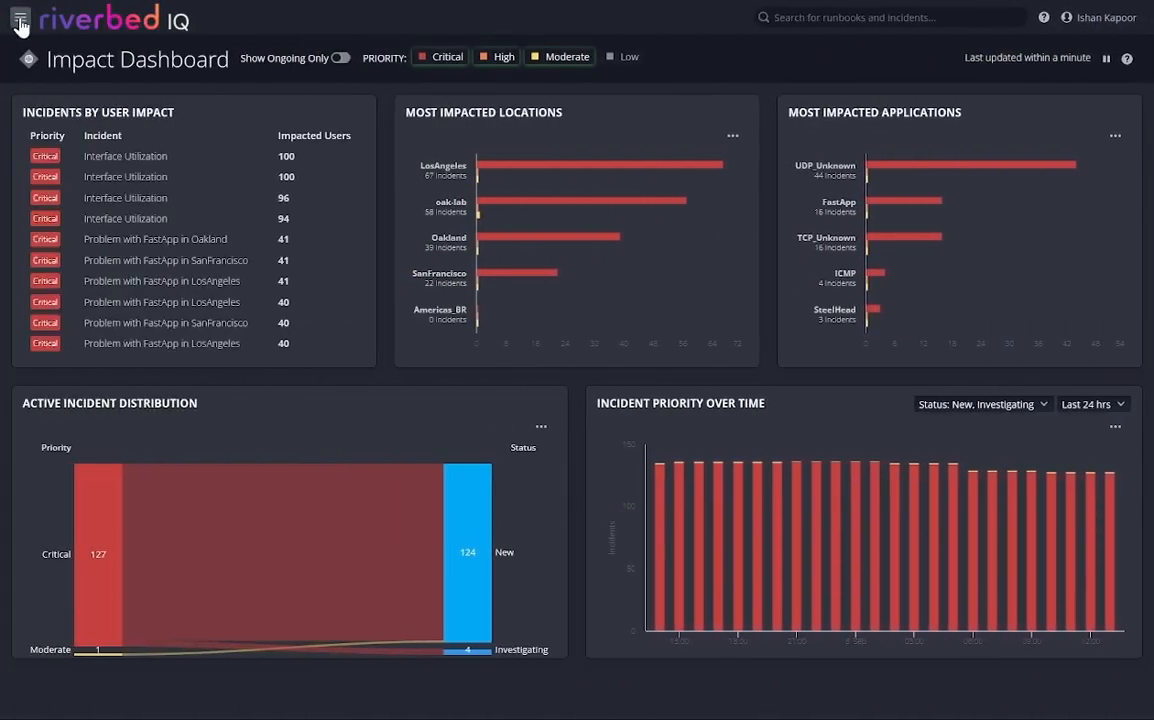
left_click(19, 17)
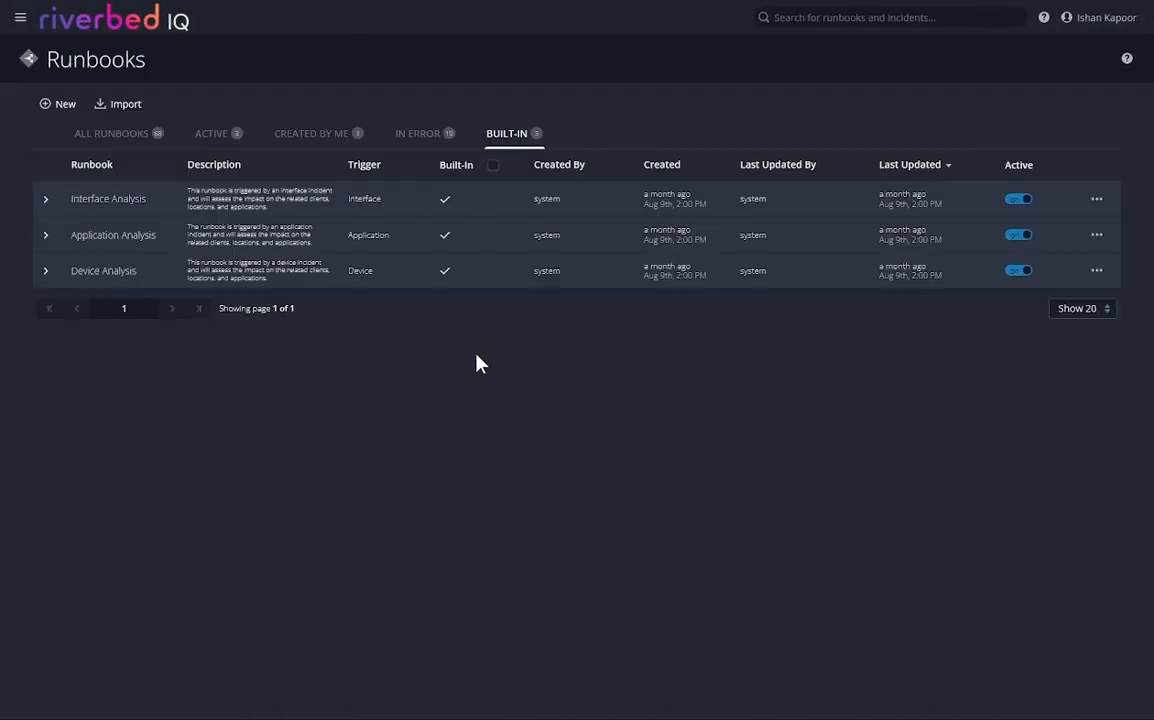
mouse_move(480, 350)
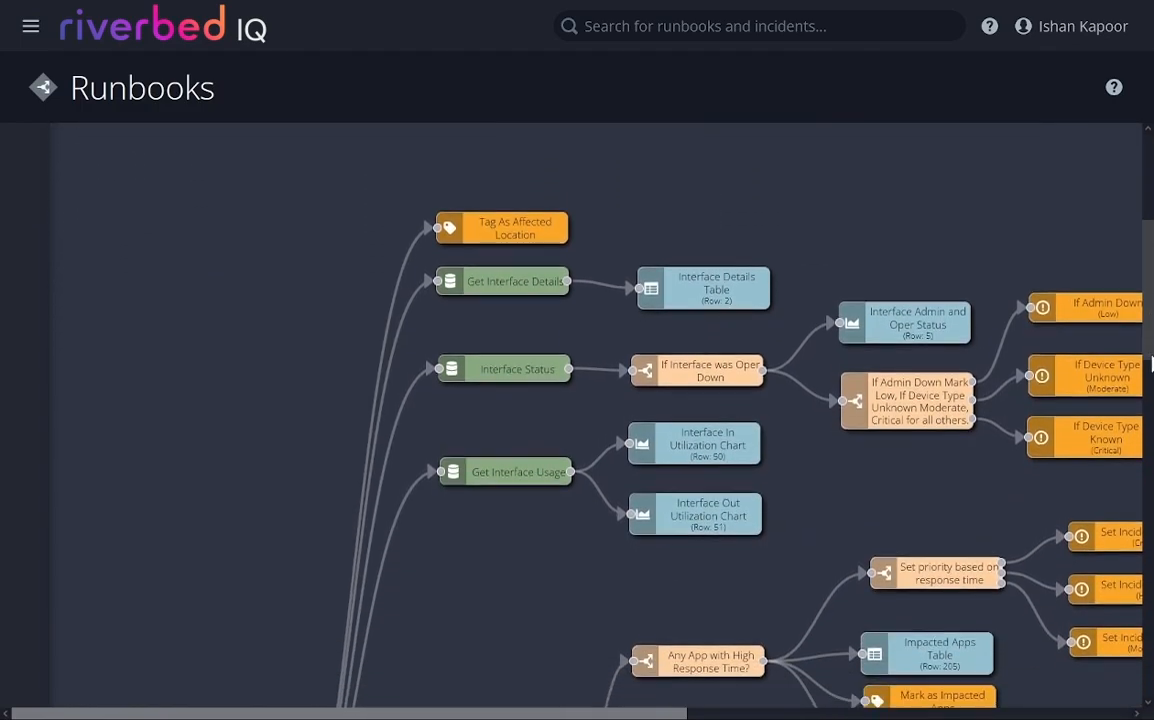
scroll("down", 3)
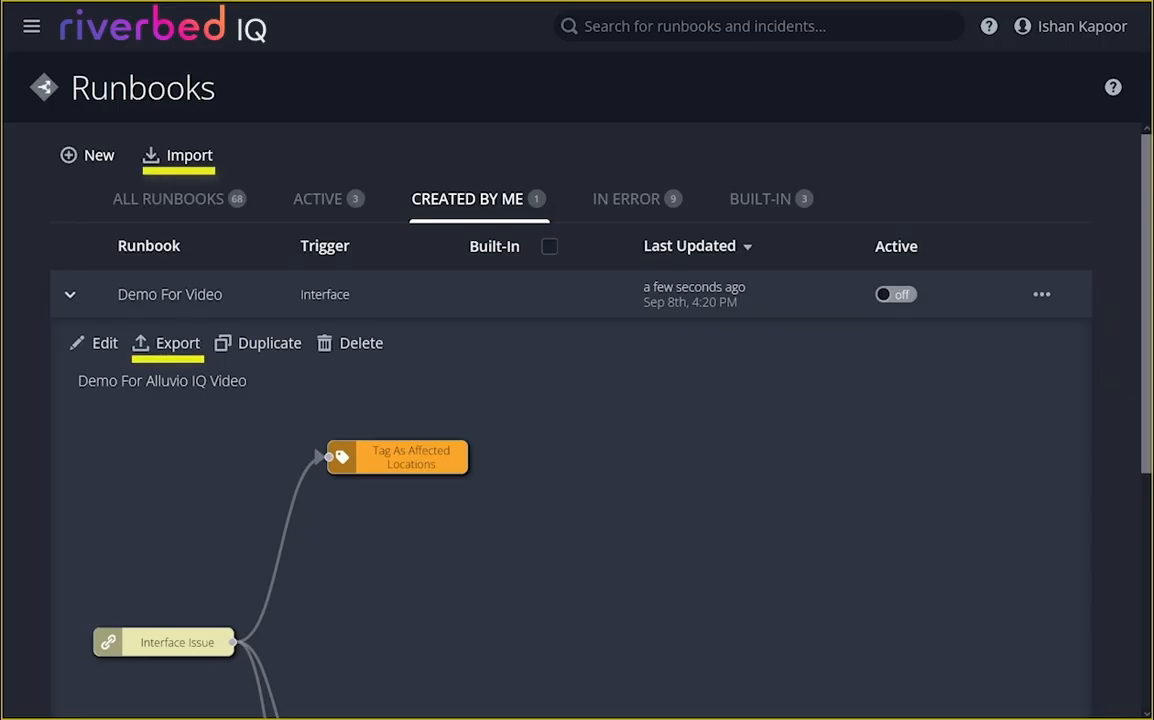
mouse_move(360, 343)
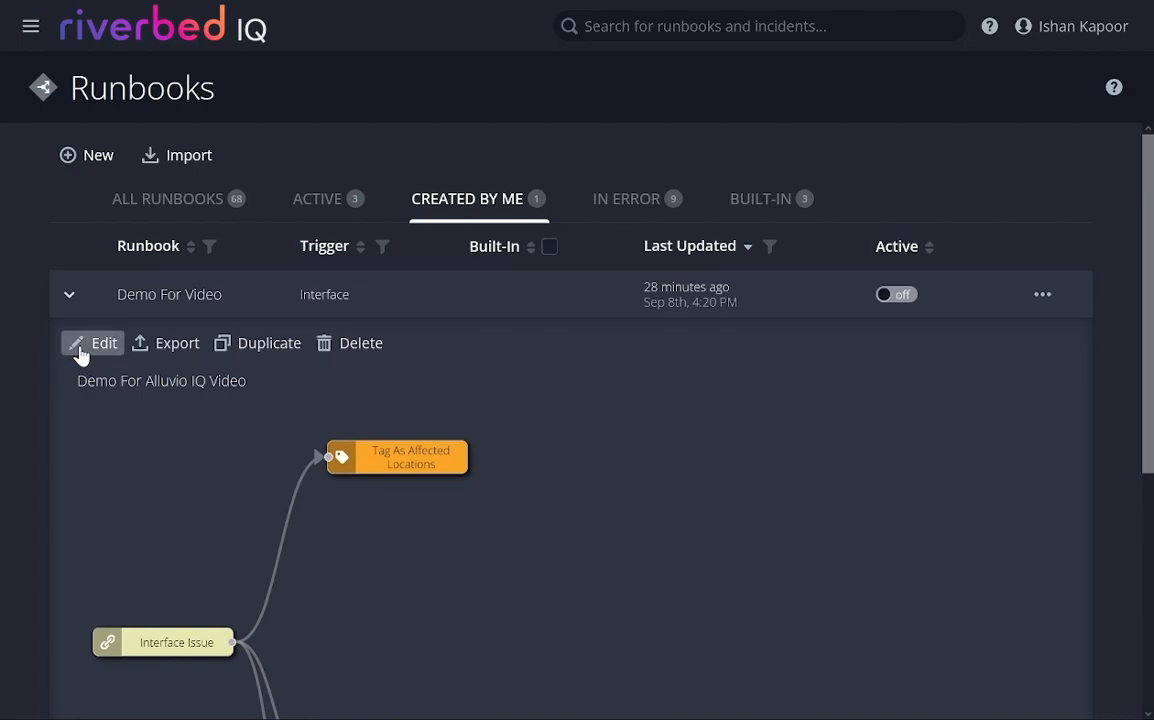
- Open Demo For Video for editing and attach a Network Interfaces query to Interface Issue
left_click(104, 343)
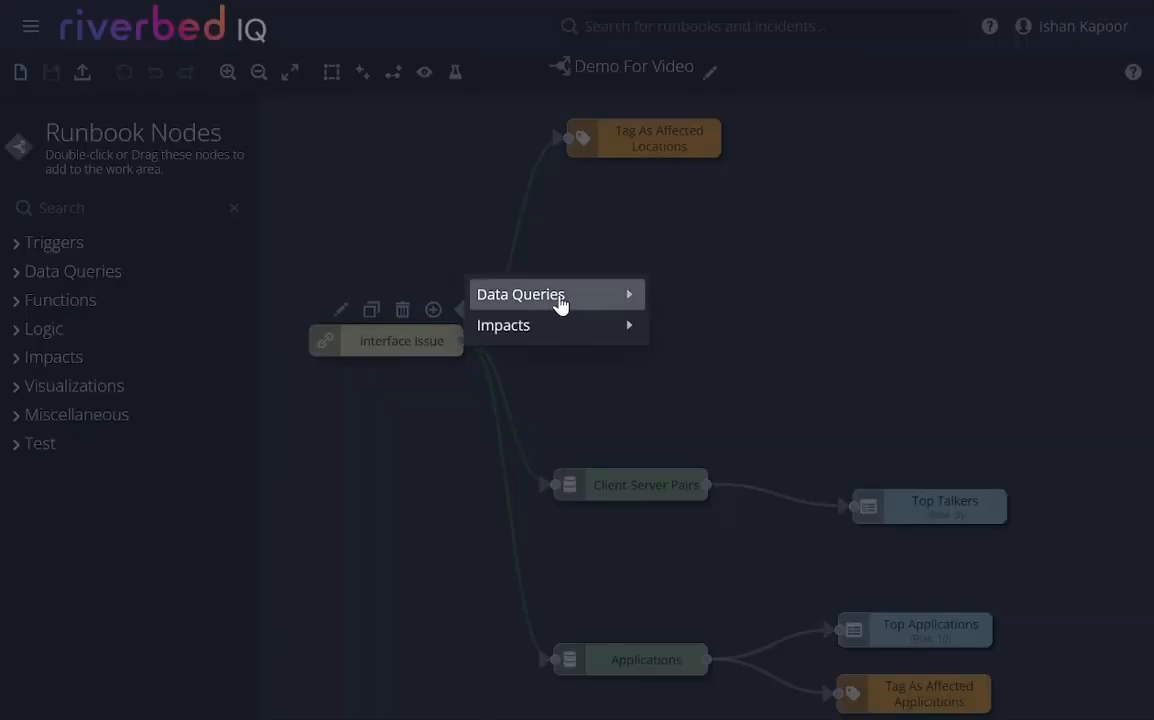
left_click(520, 294)
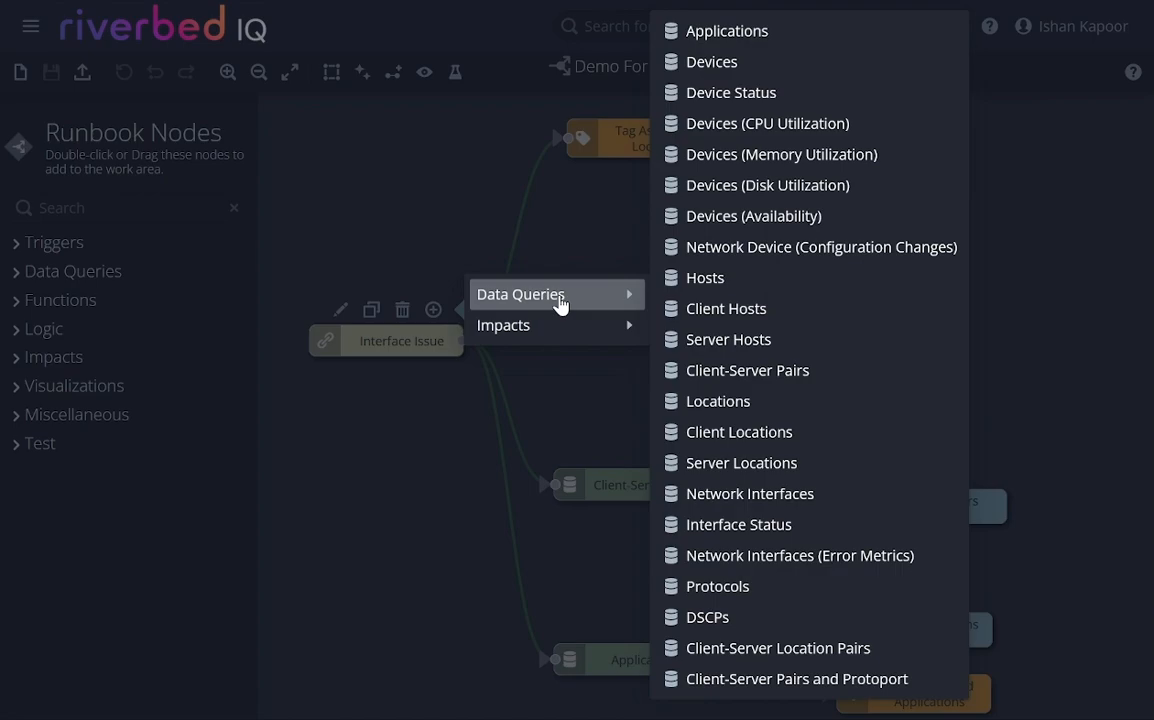
mouse_move(671, 311)
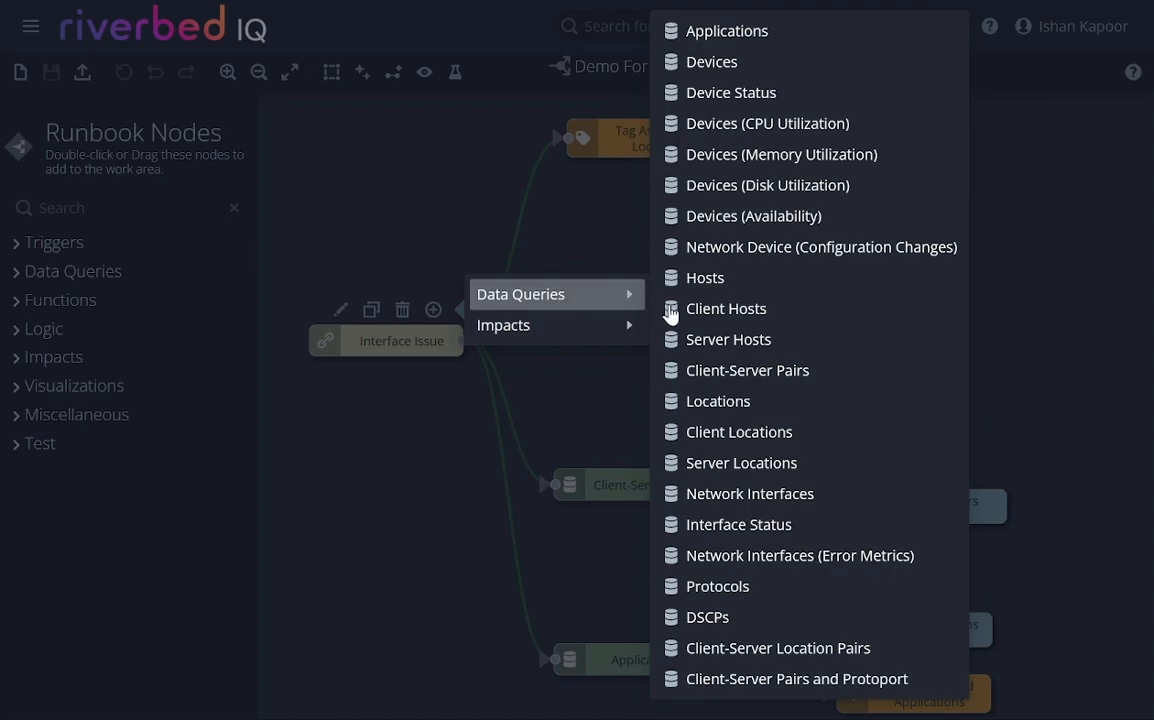
mouse_move(749, 493)
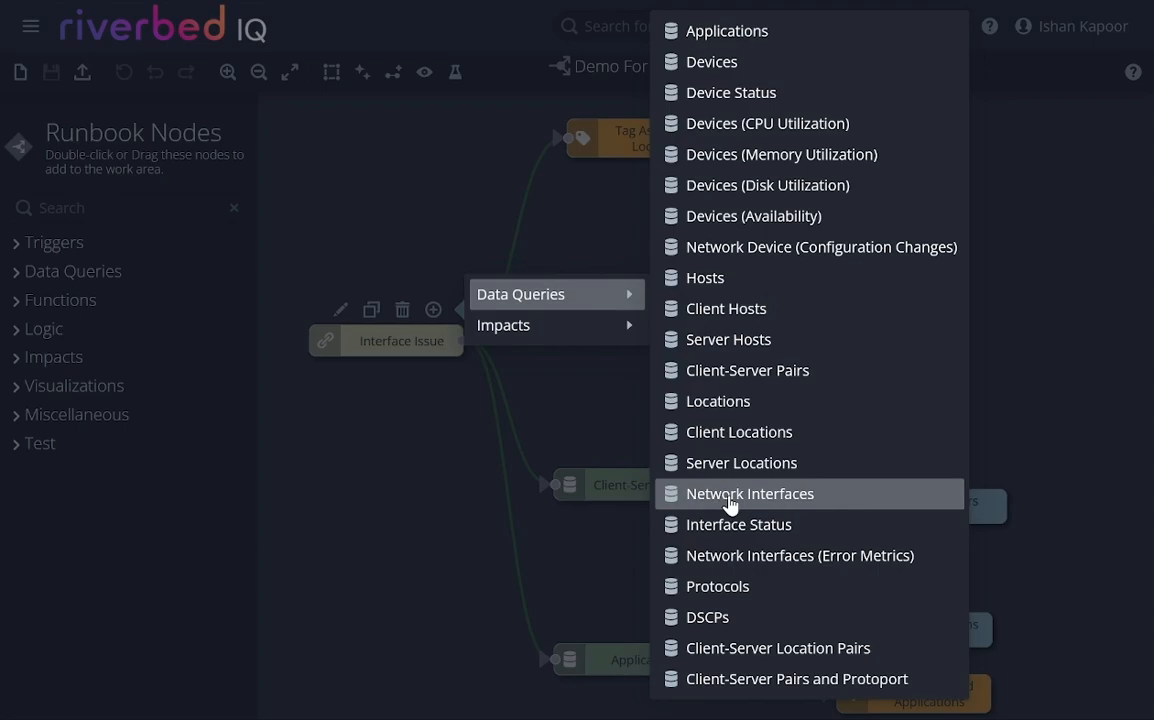
left_click(749, 493)
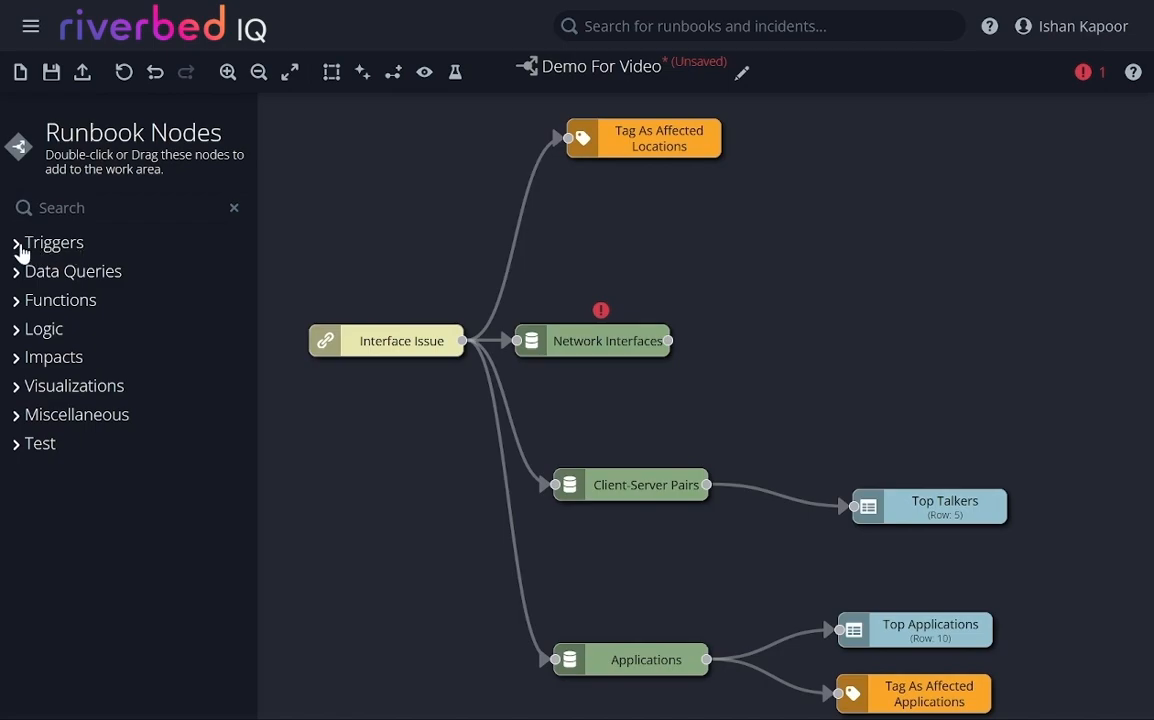
- Expand the Triggers, Functions, Logic and Data Queries groups in the Runbook Nodes panel
left_click(54, 242)
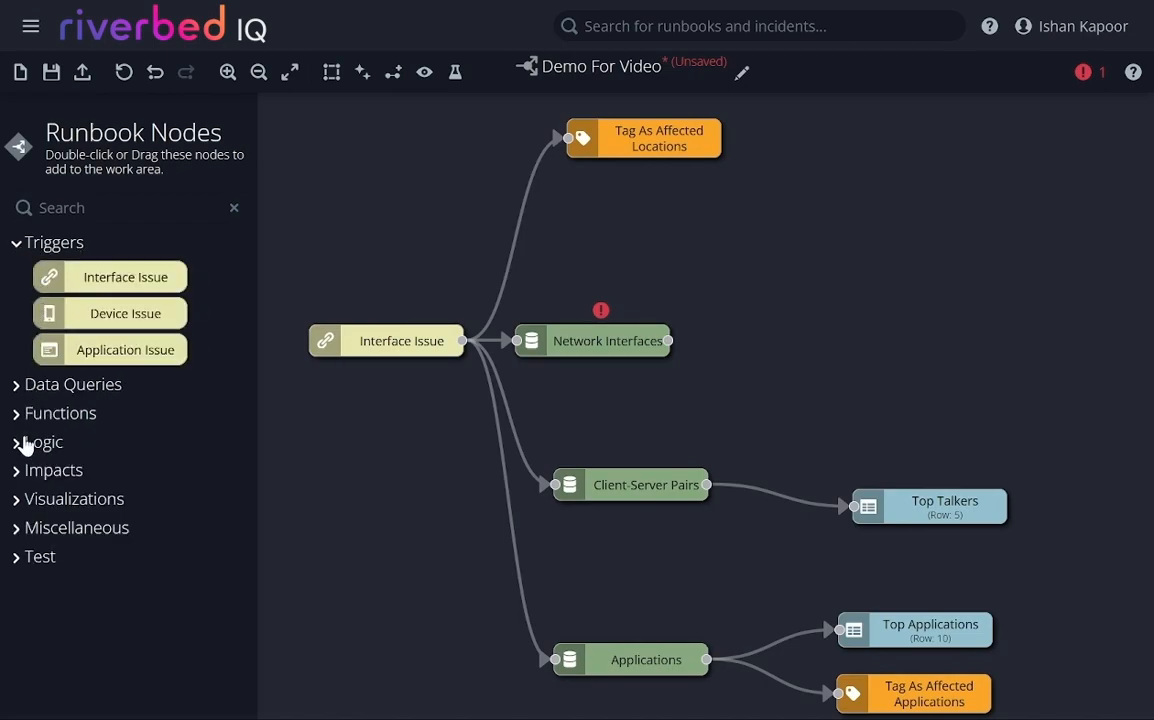
left_click(60, 413)
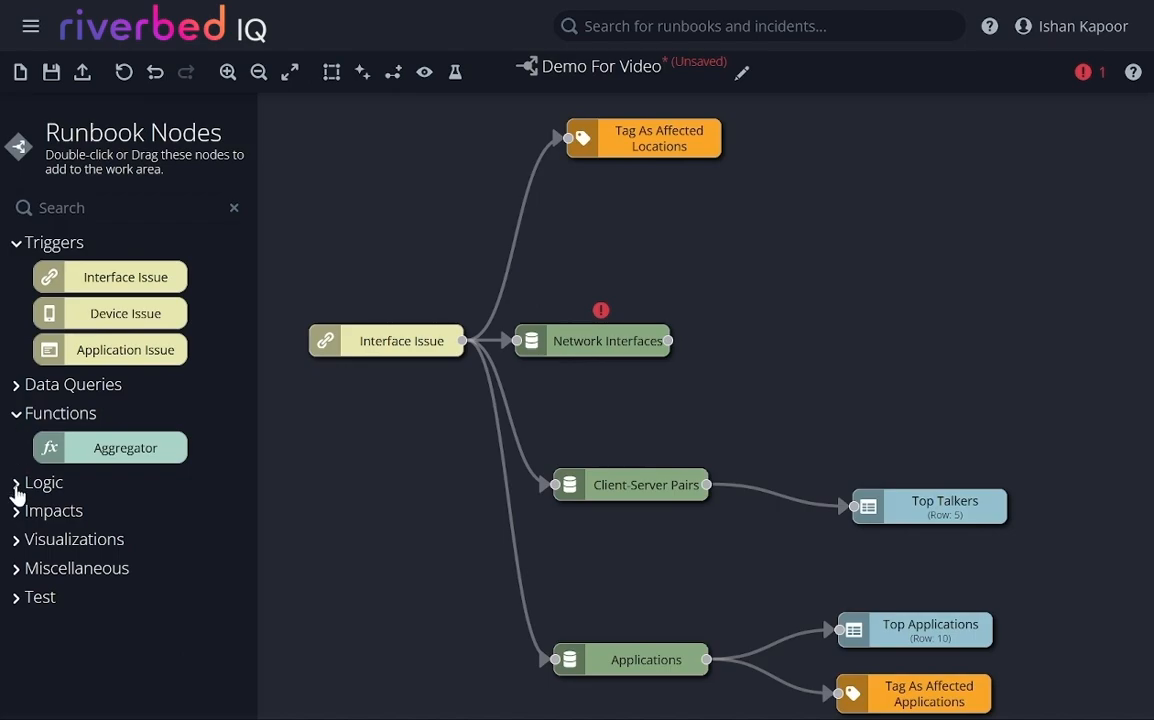
left_click(44, 482)
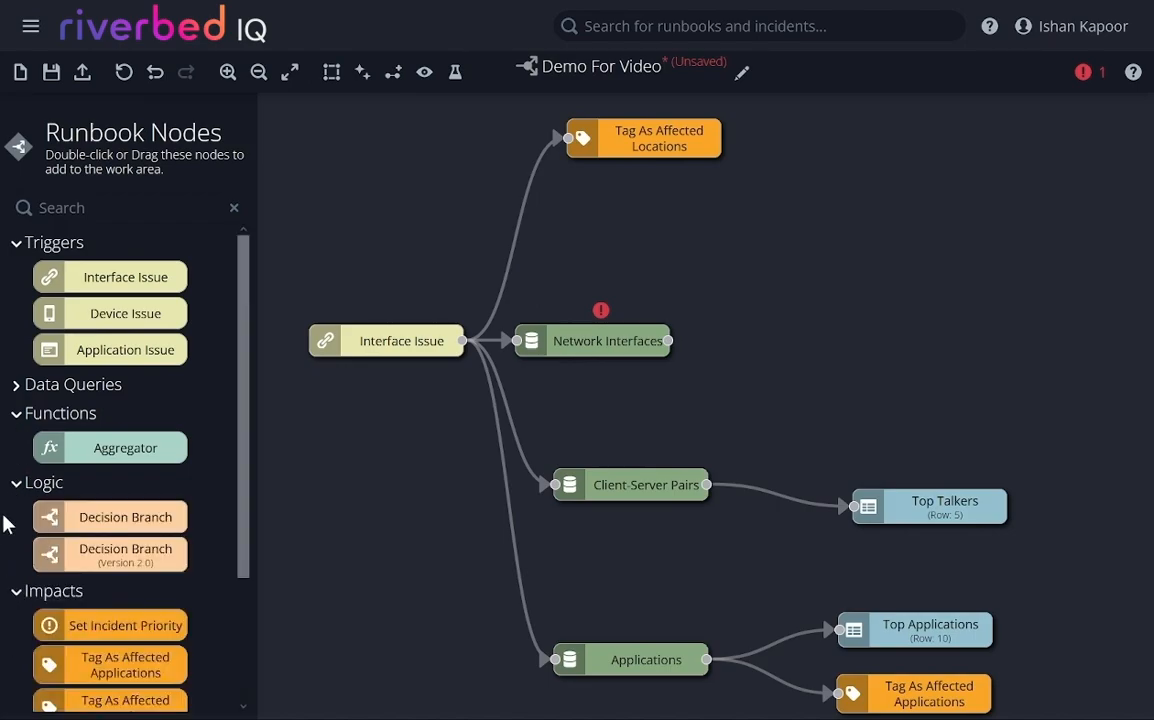
left_click(73, 384)
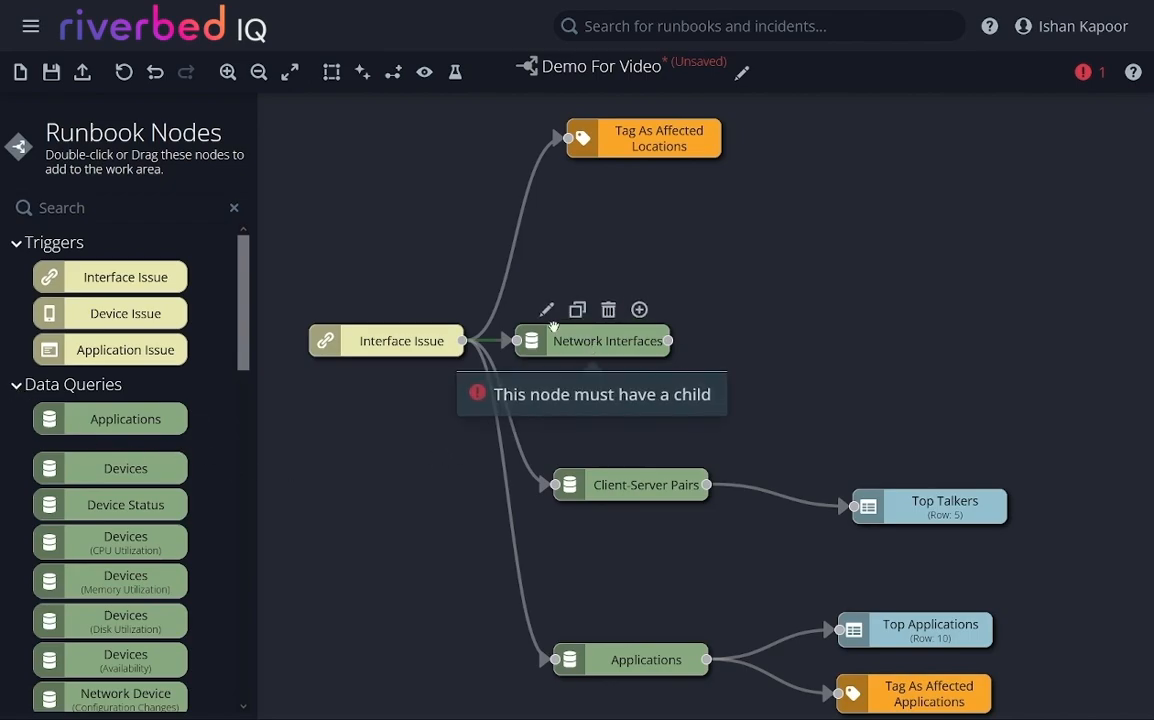
- Open the Network Interfaces node settings and review its label and interface filter options
left_click(546, 309)
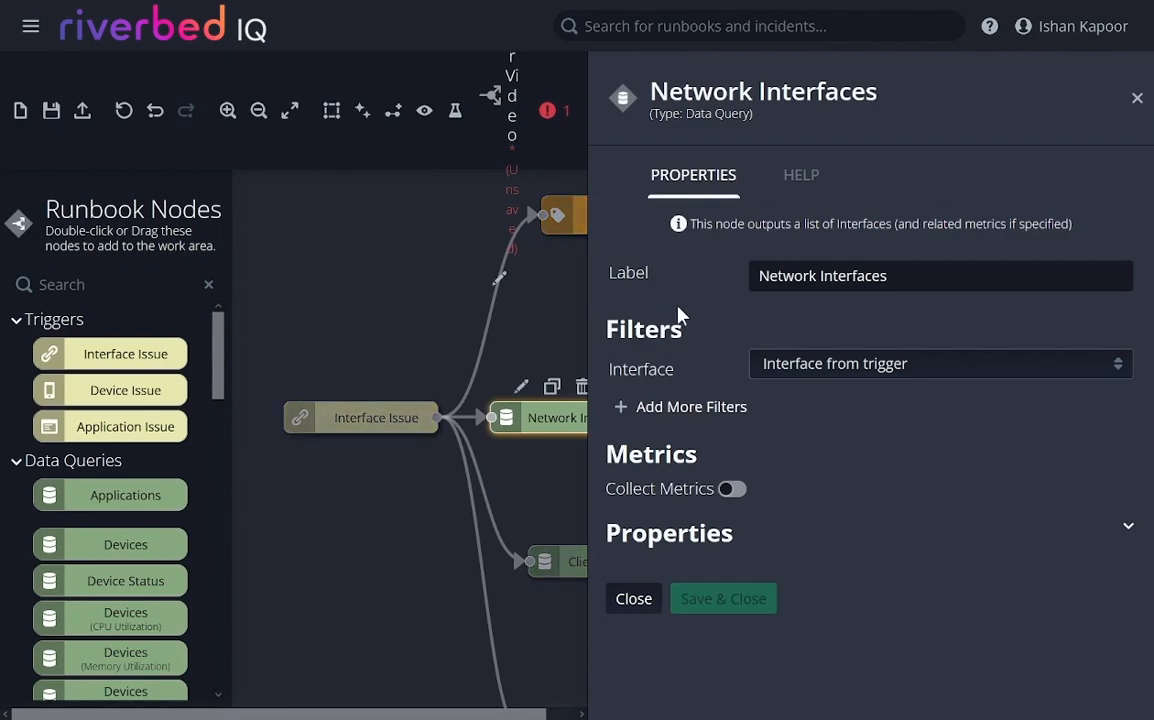
left_click(940, 276)
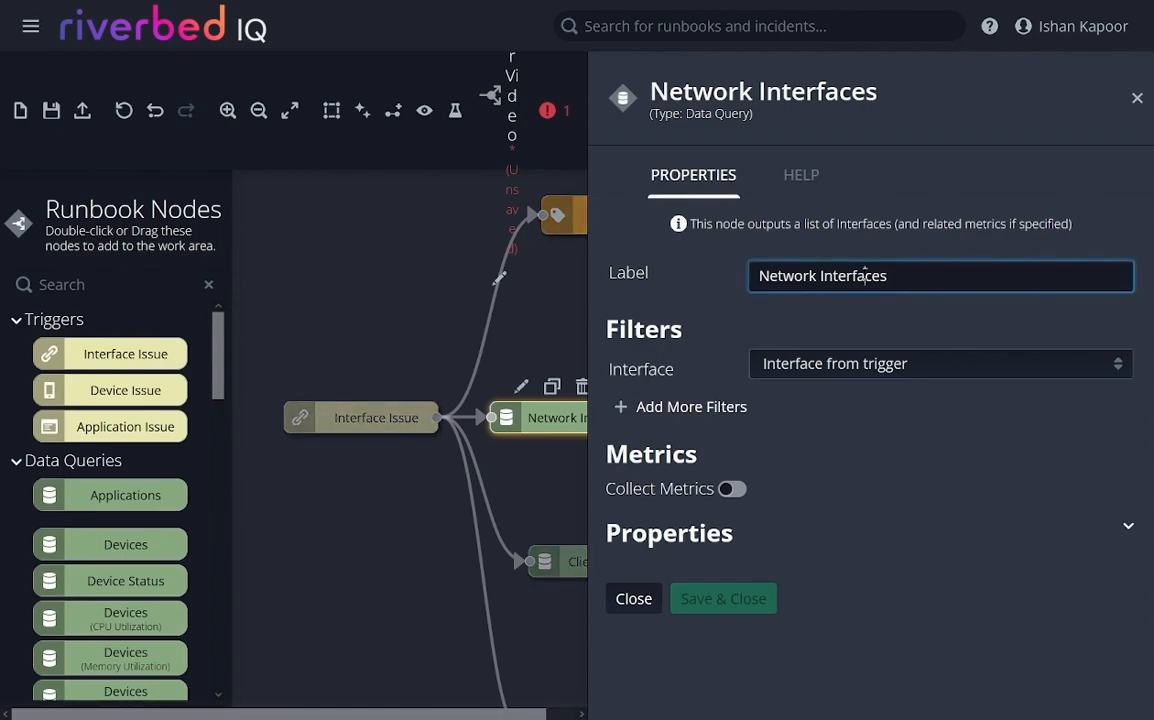
mouse_move(887, 371)
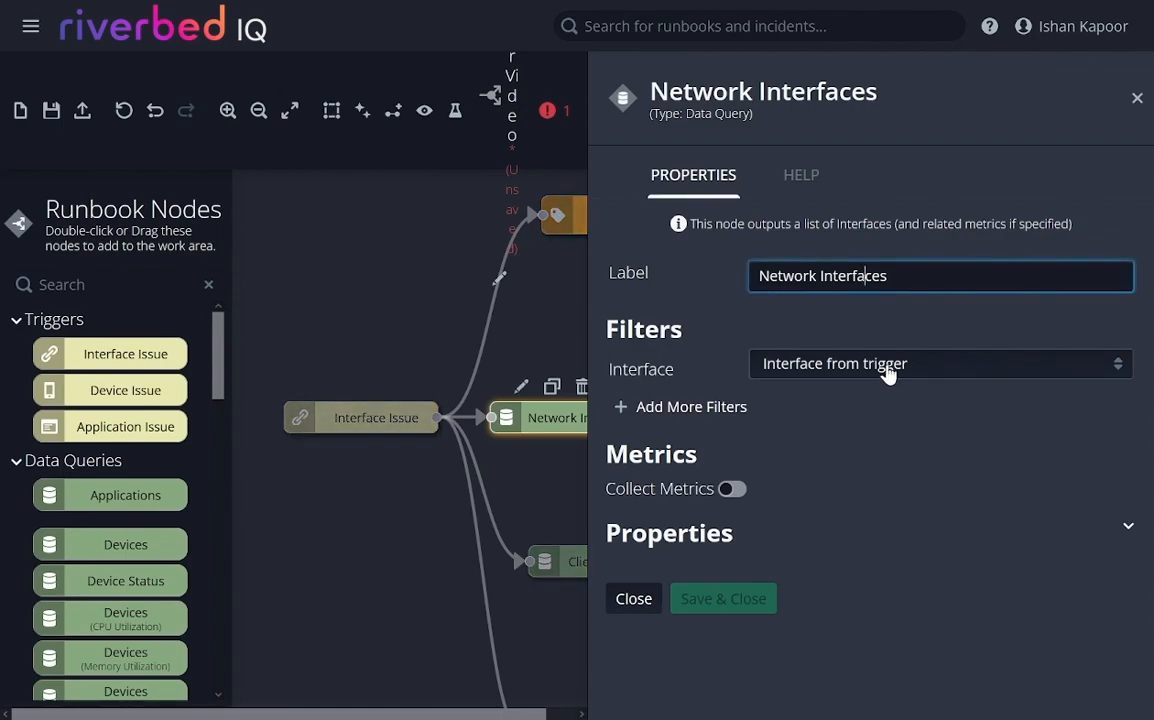
left_click(938, 363)
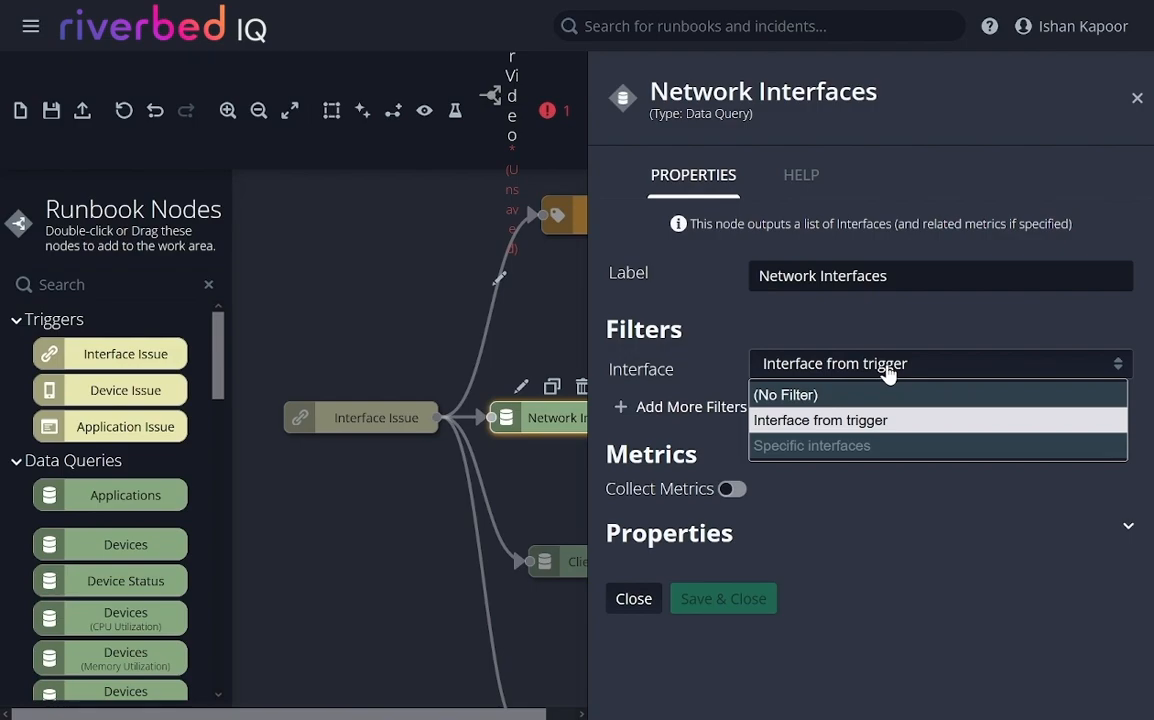
mouse_move(863, 382)
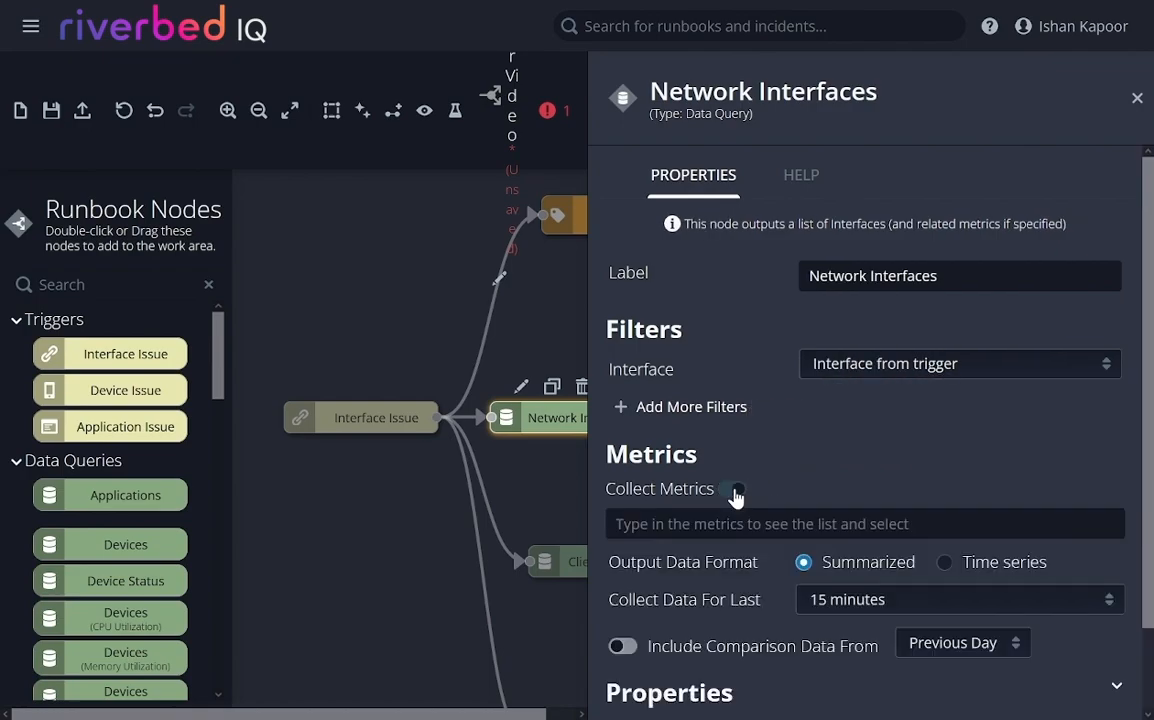
- Add Out Utilization, collect 4 hours compared with 1 Week Prior, and save the query
left_click(864, 523)
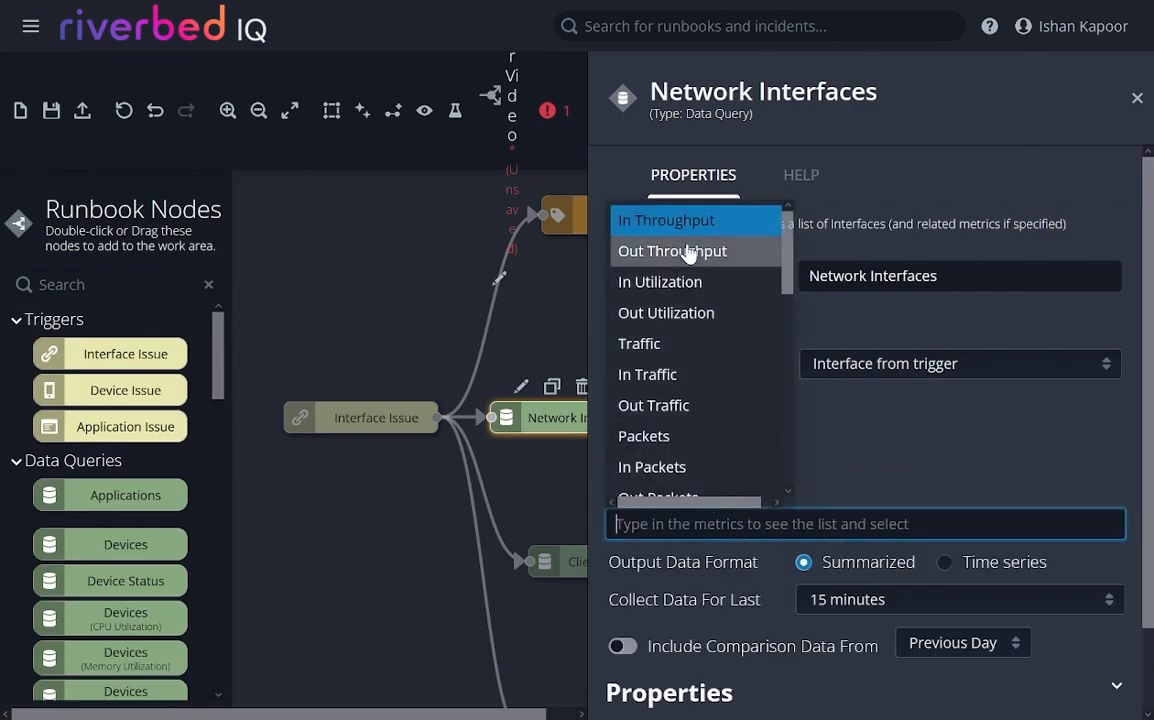
left_click(660, 281)
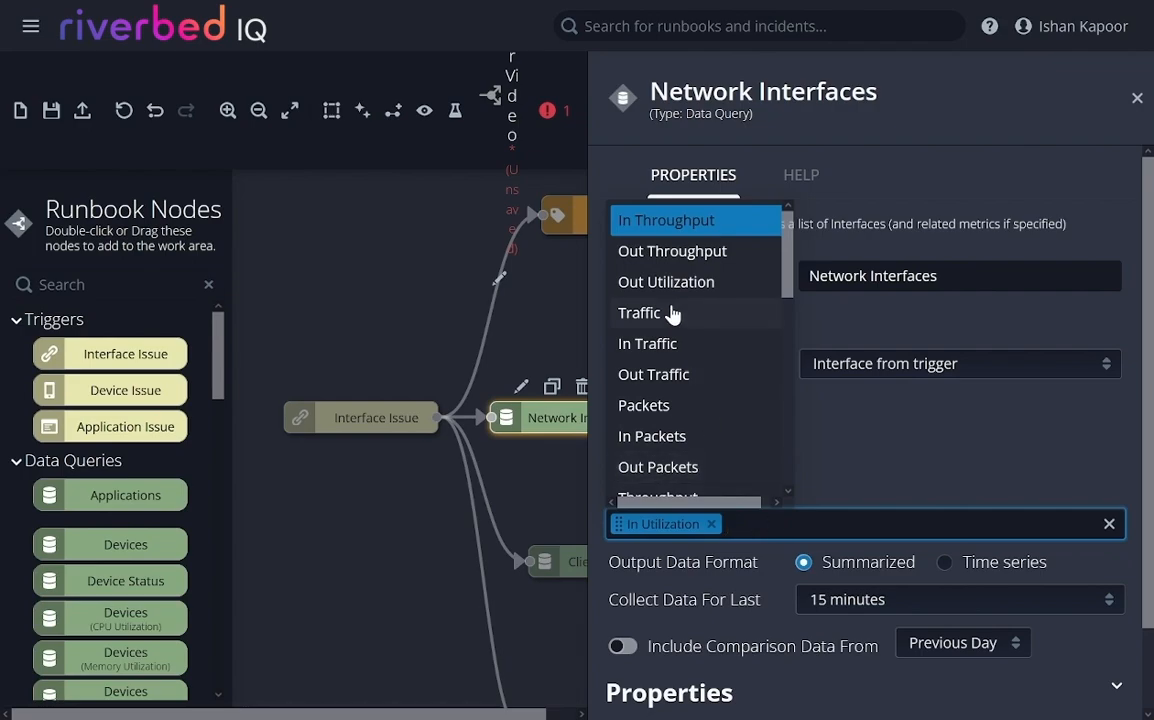
left_click(665, 281)
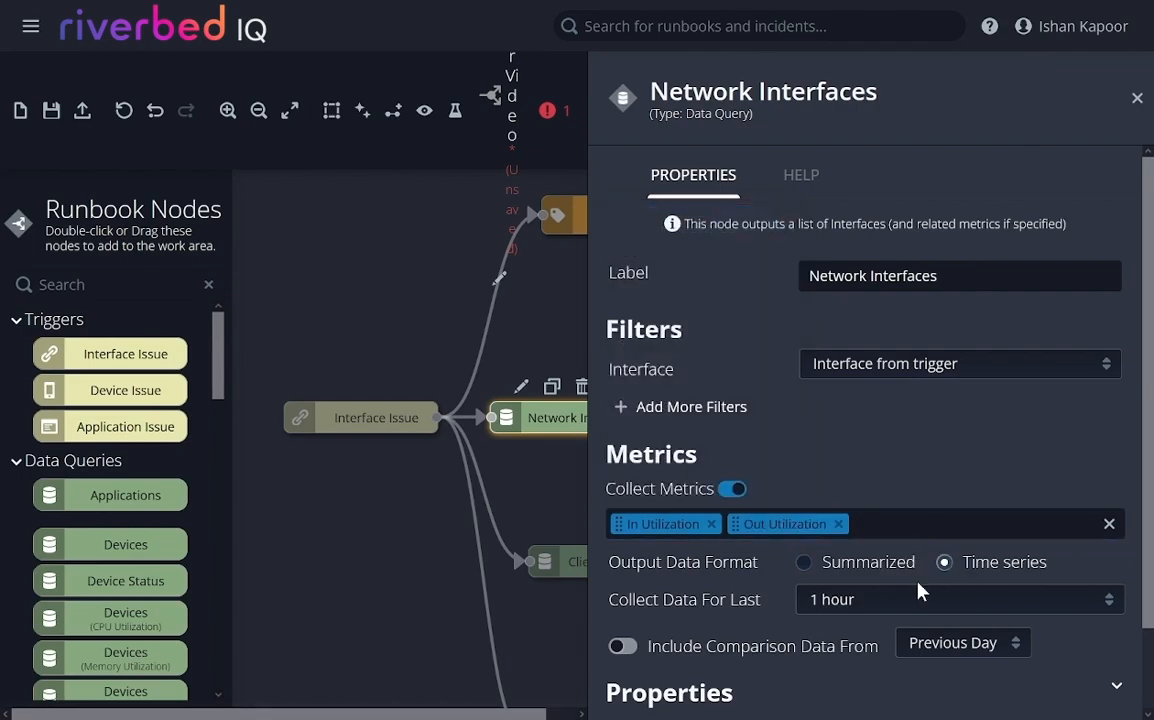
left_click(958, 599)
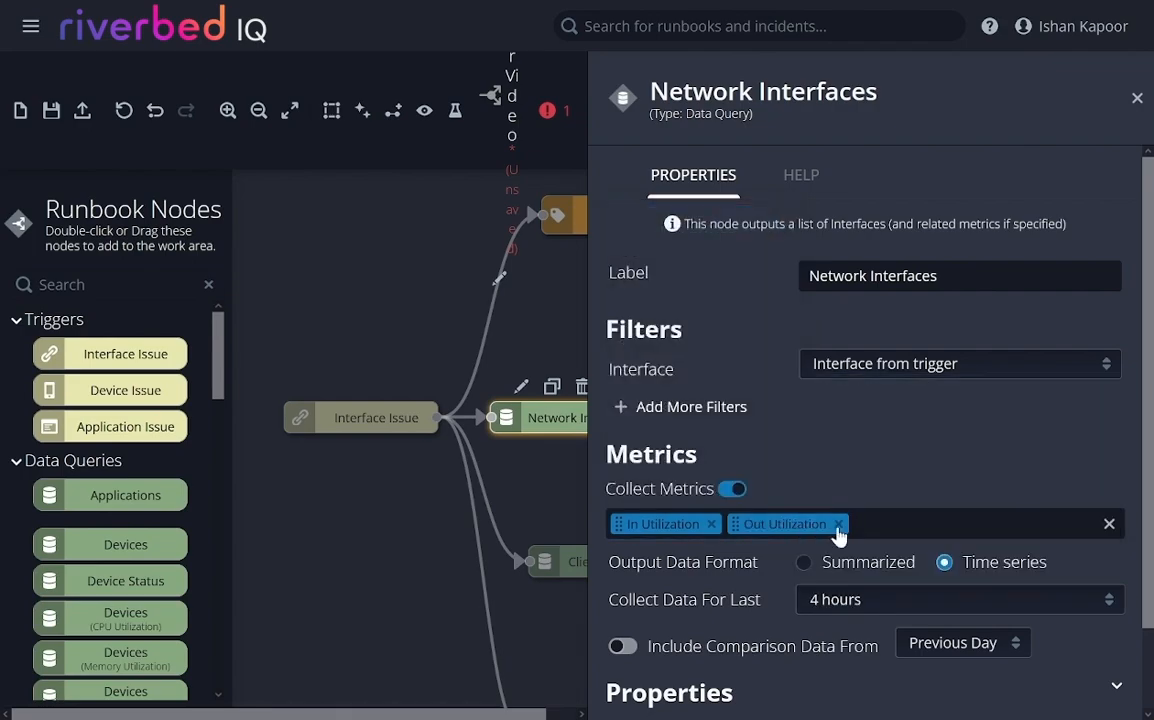
scroll("down", 3)
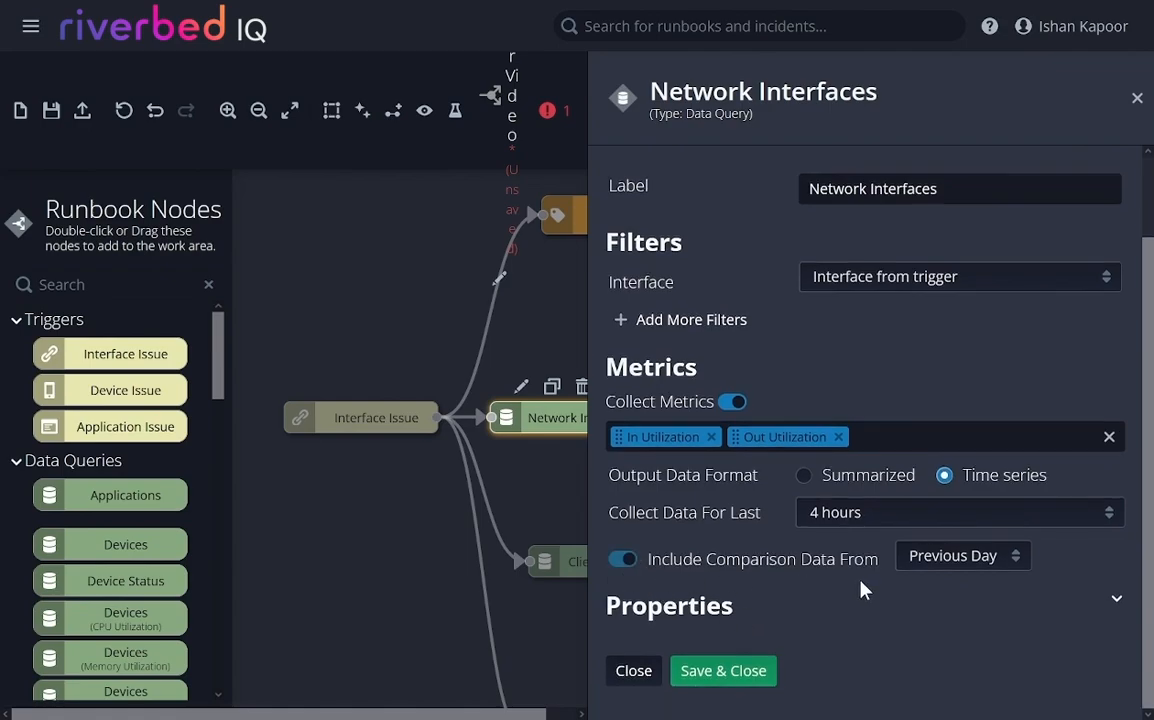
left_click(960, 555)
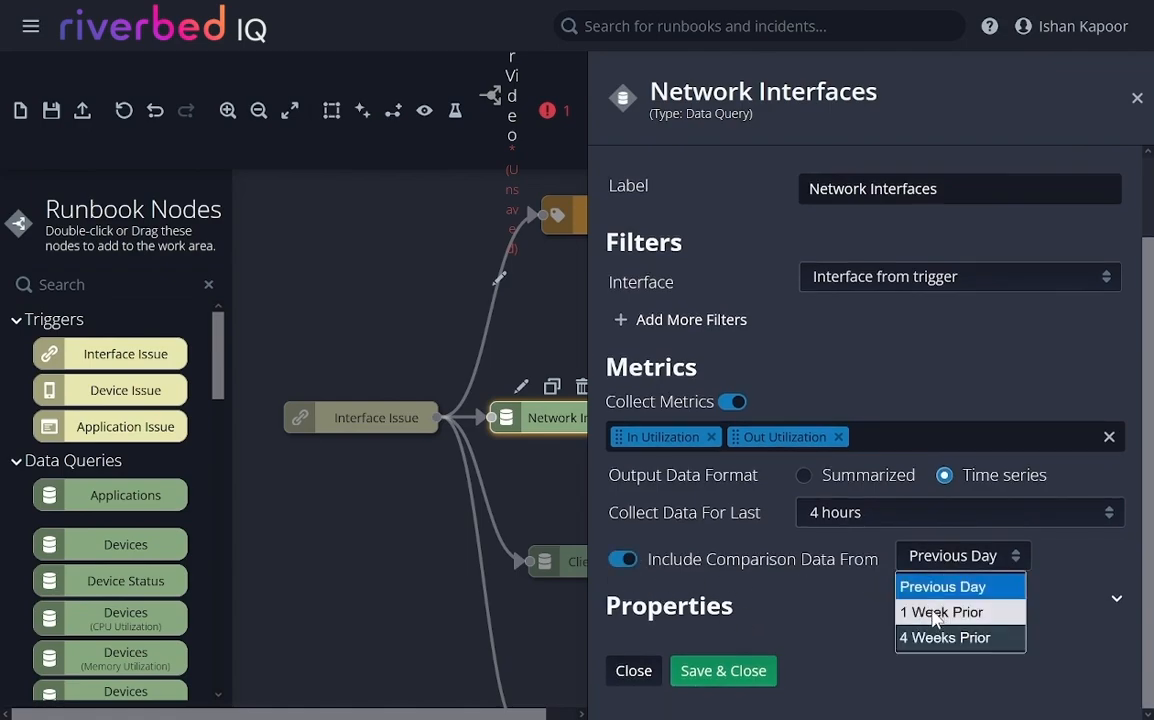
left_click(941, 611)
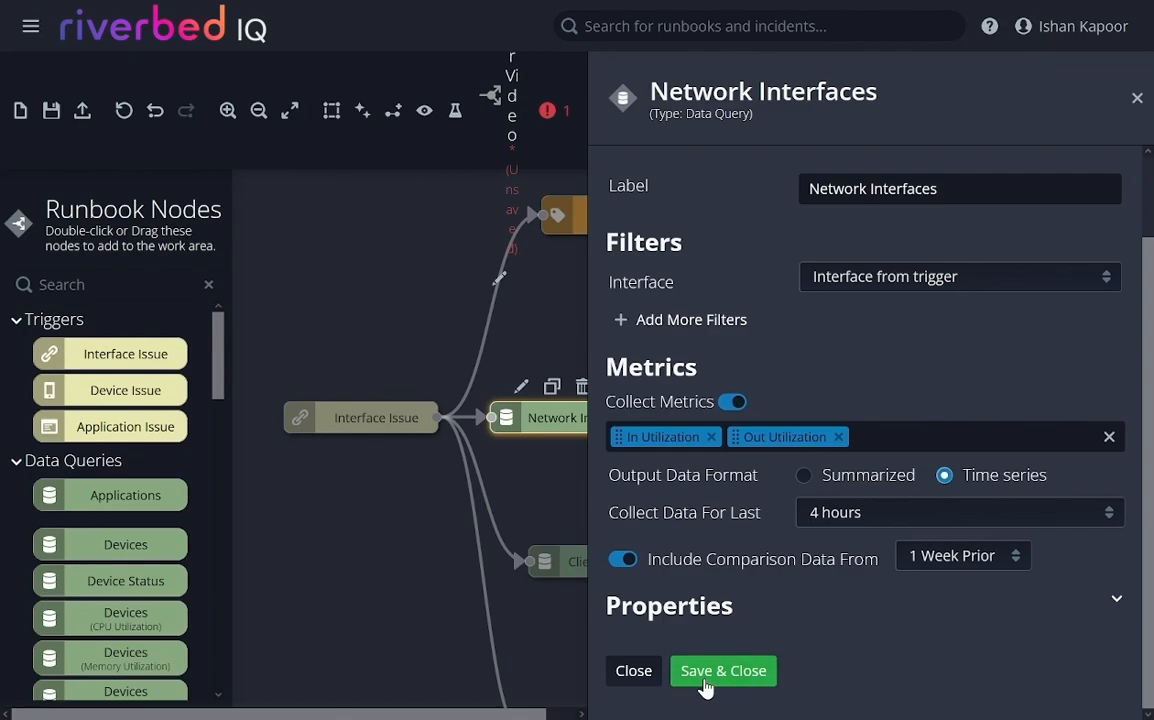
left_click(723, 670)
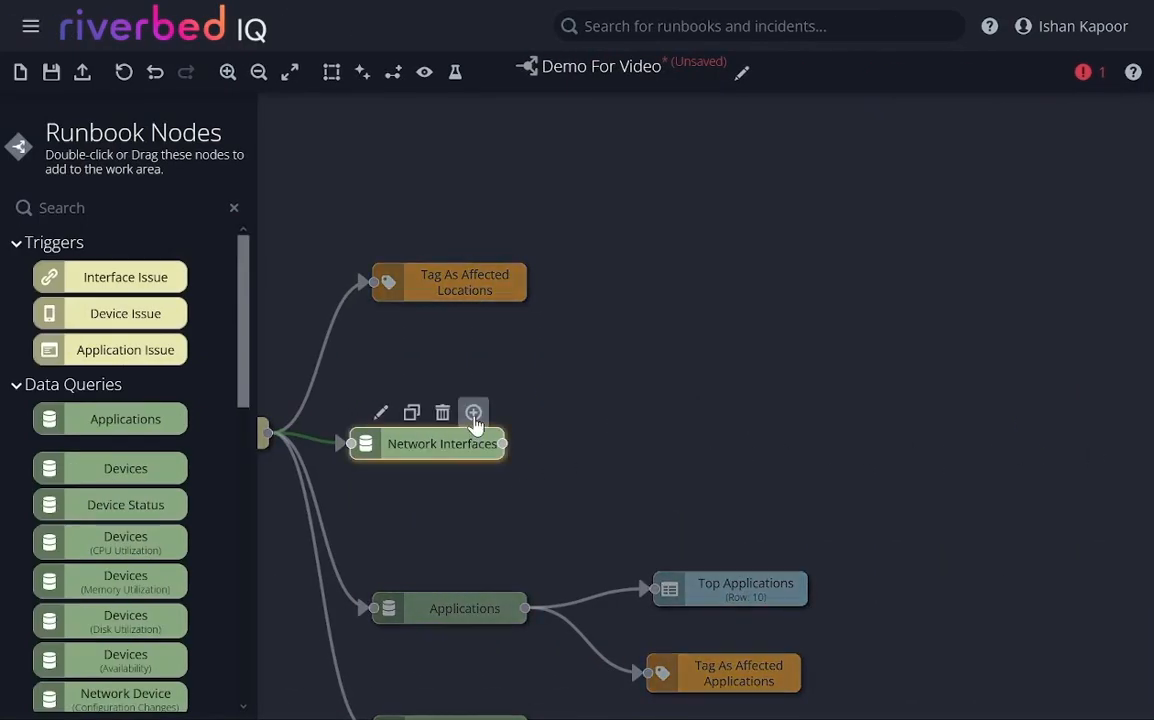
- Add a Decision Branch output for Max In or Out Utilization up 200%, plus a default output
left_click(472, 413)
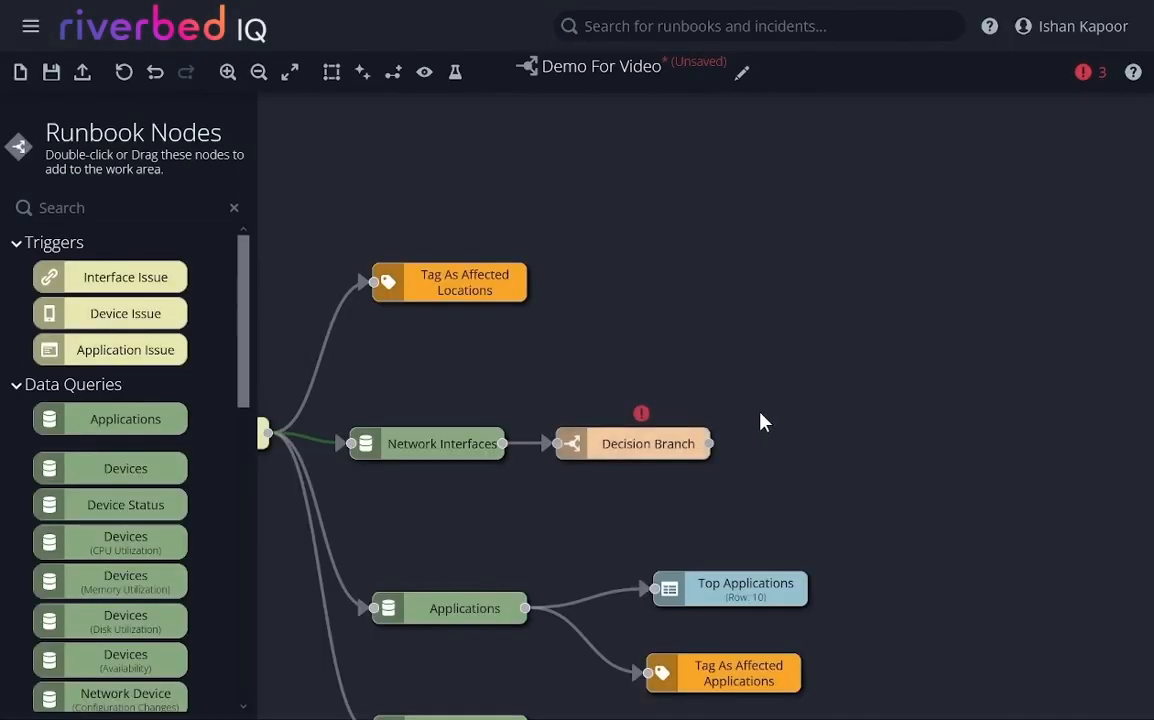
double_click(648, 443)
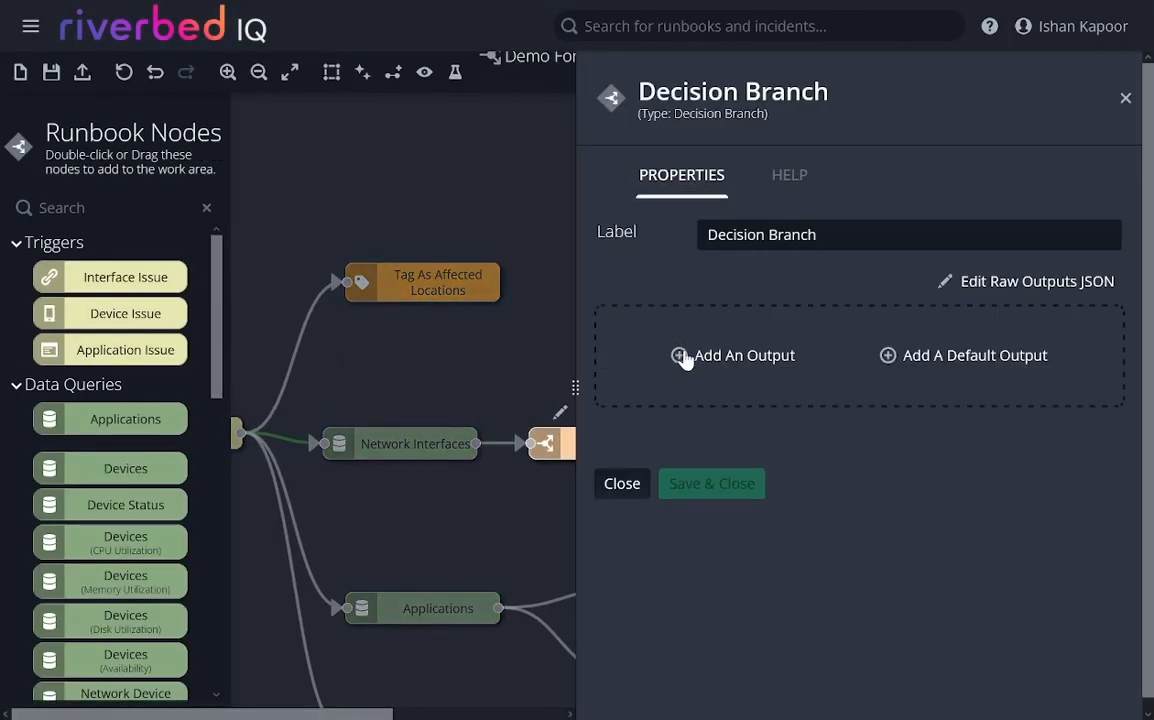
left_click(733, 355)
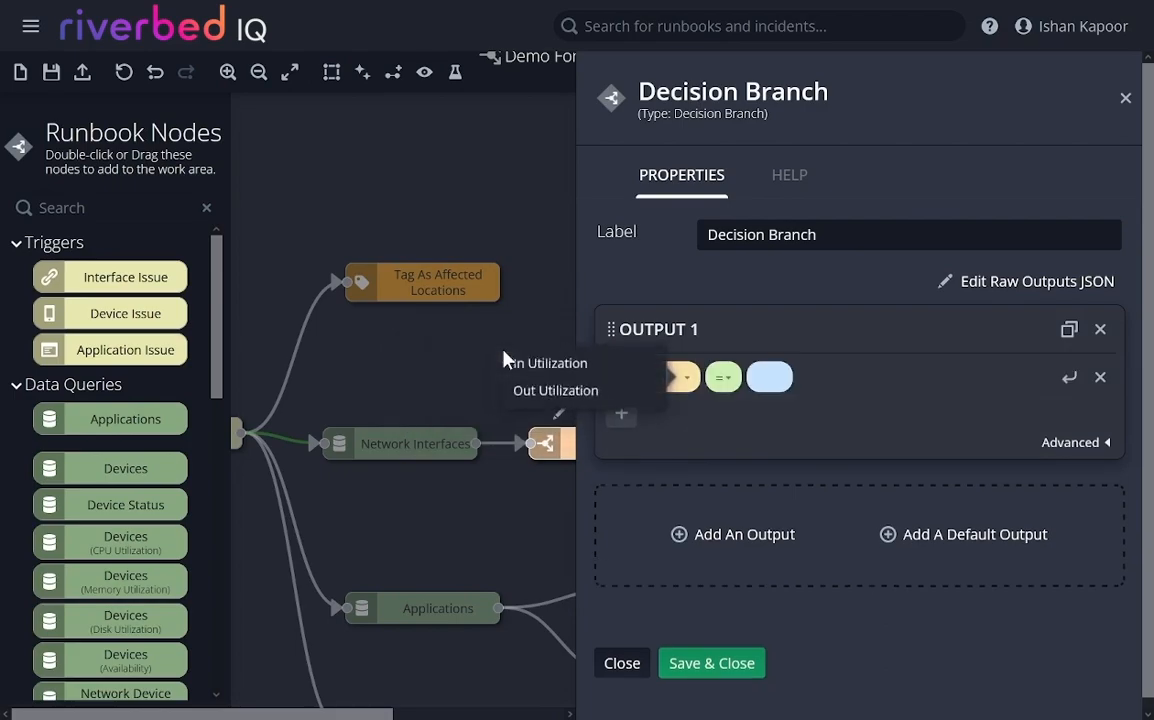
left_click(681, 377)
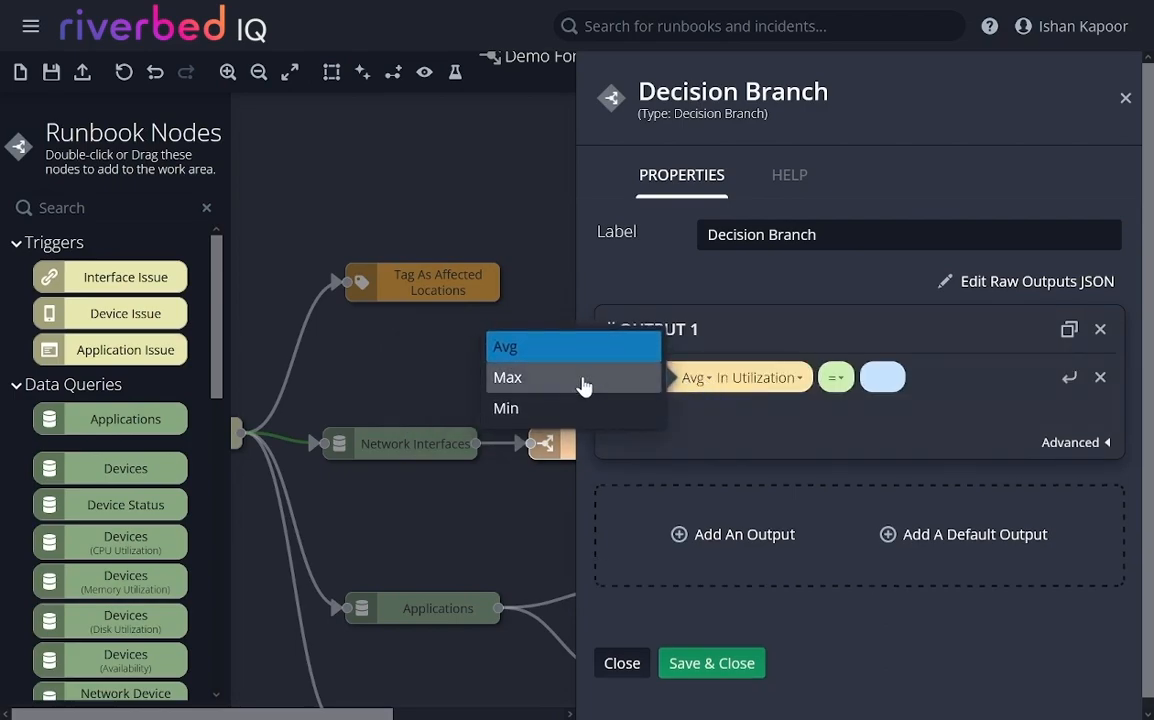
left_click(835, 377)
type("200")
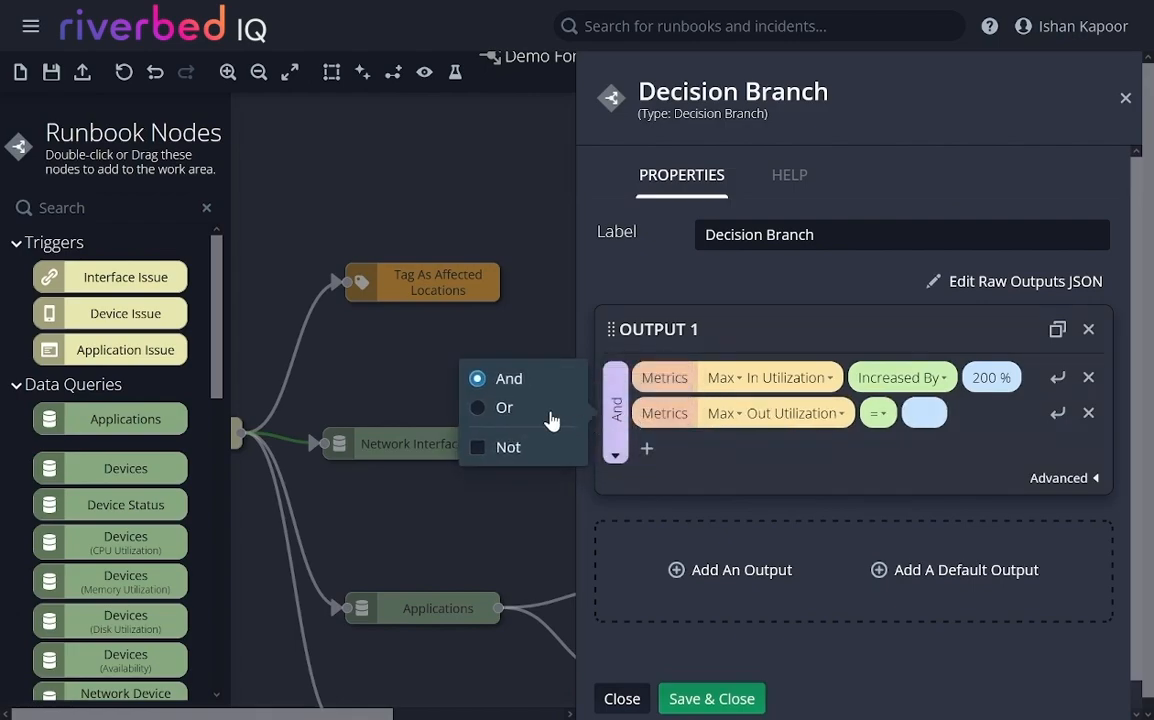
left_click(878, 412)
type("200")
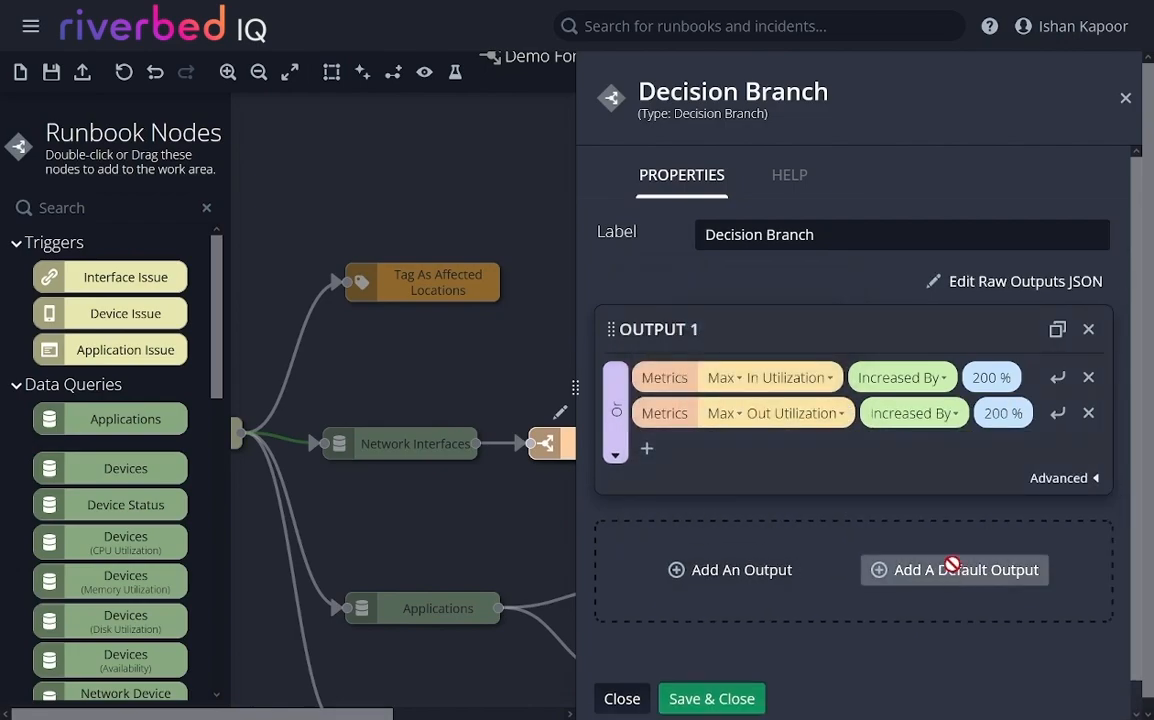
left_click(954, 569)
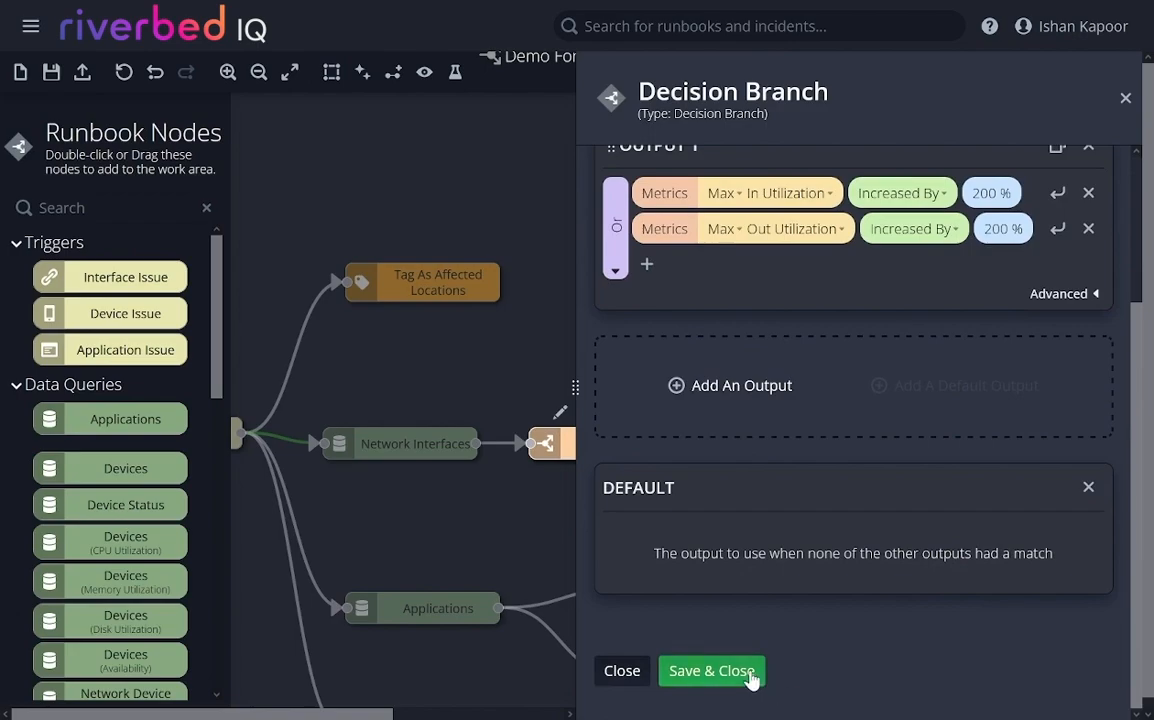
left_click(711, 671)
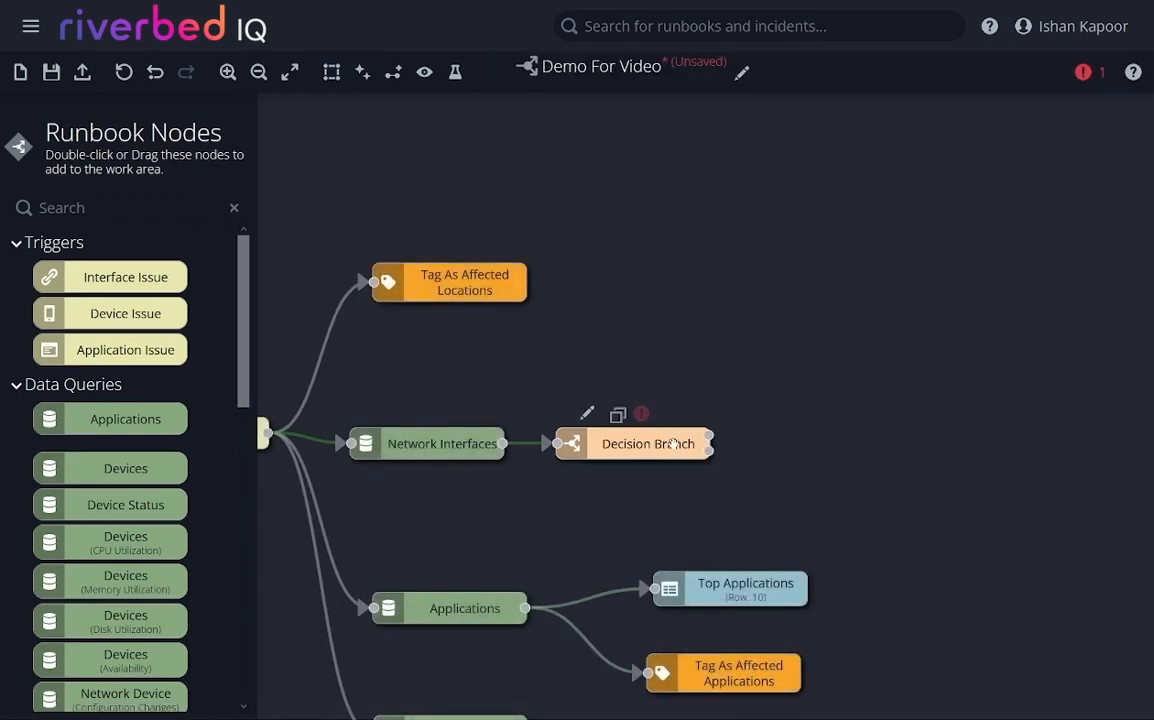
mouse_move(680, 435)
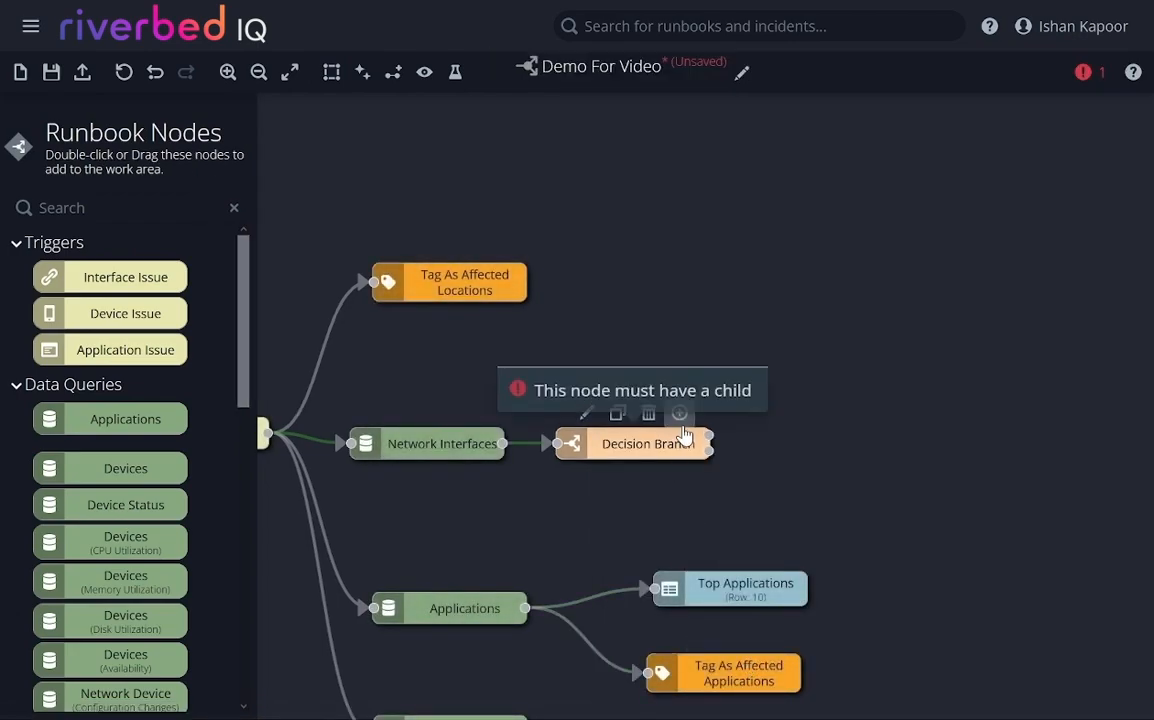
- Attach Set Incident Priority nodes to Outputs 1 and 2, setting the second to Low
left_click(679, 412)
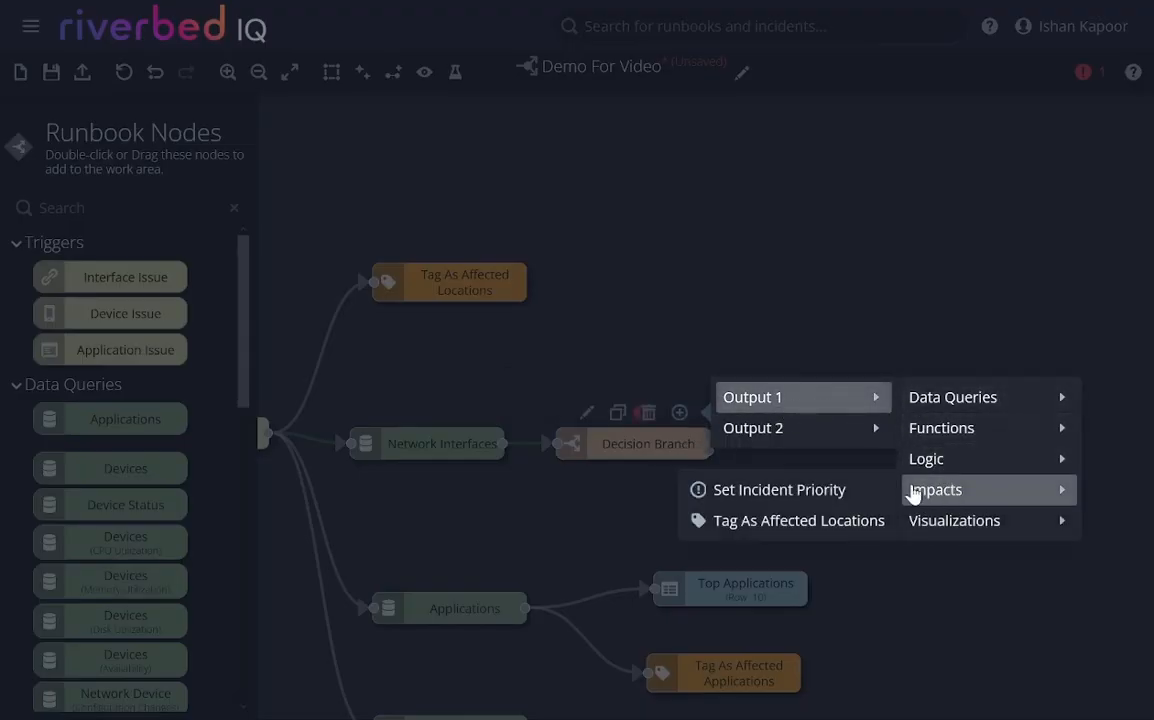
left_click(779, 489)
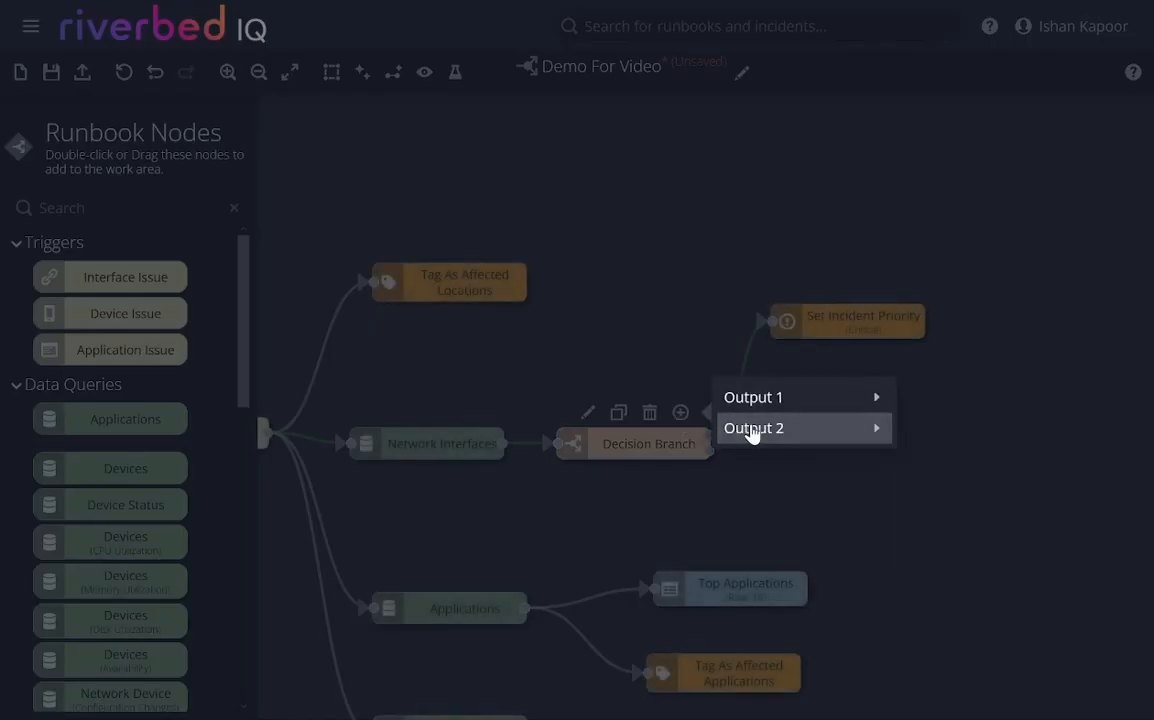
left_click(753, 427)
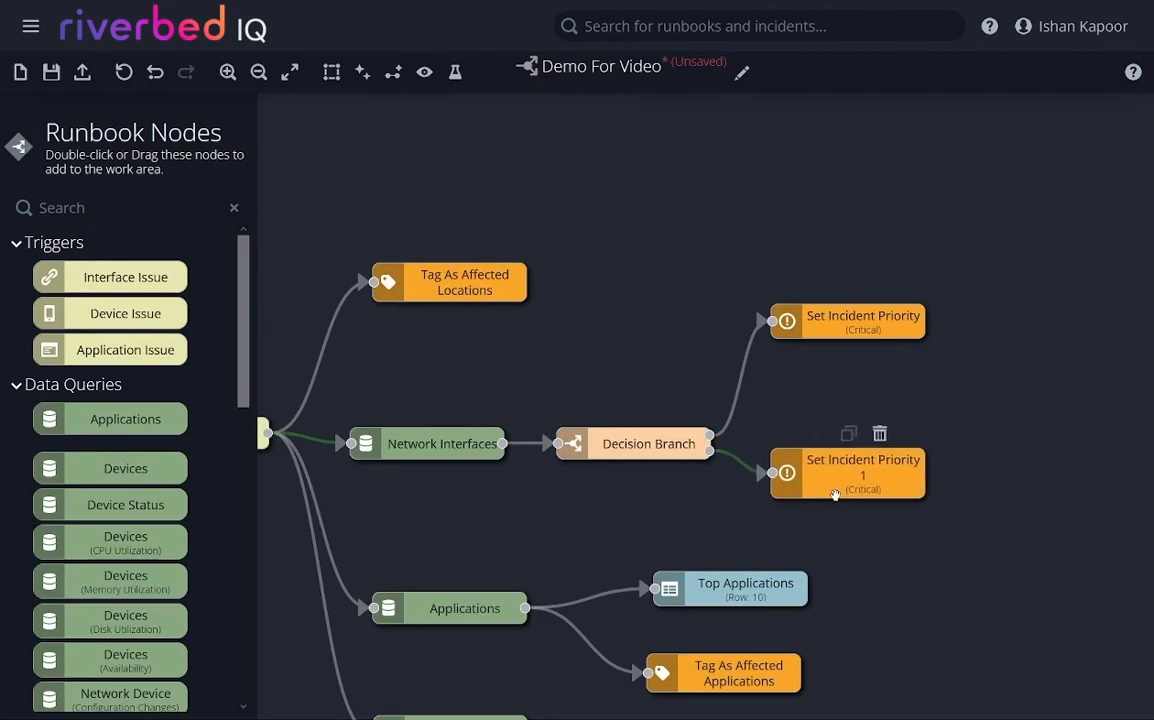
double_click(847, 473)
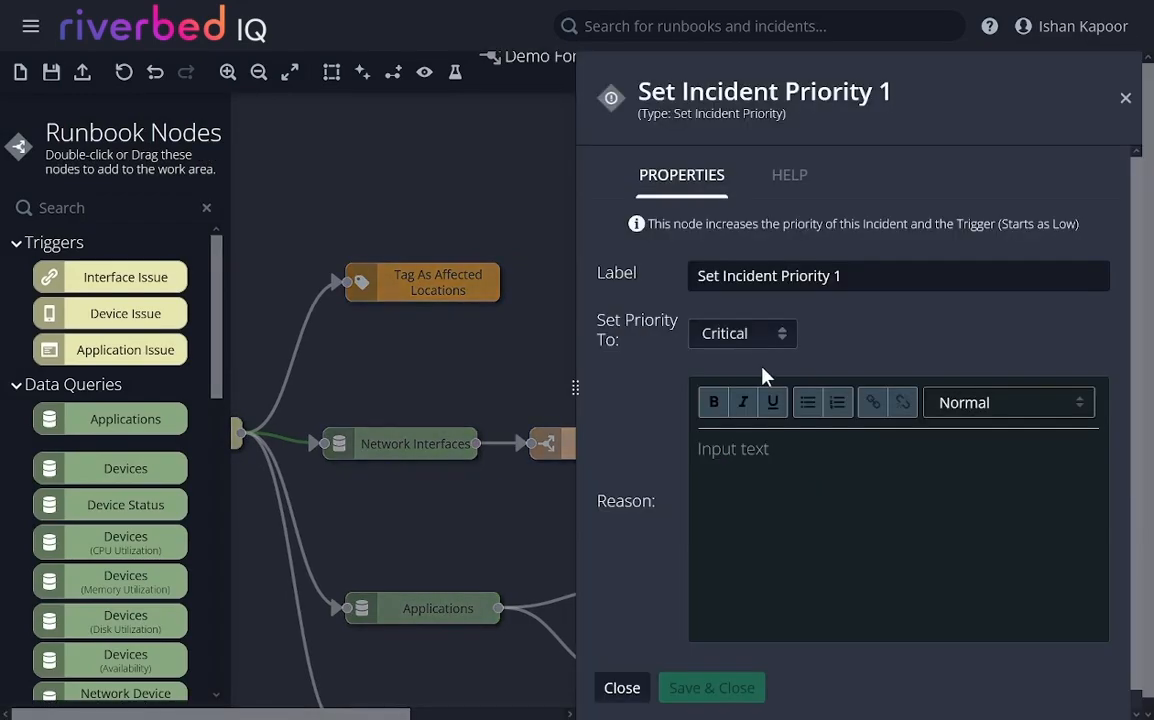
left_click(742, 333)
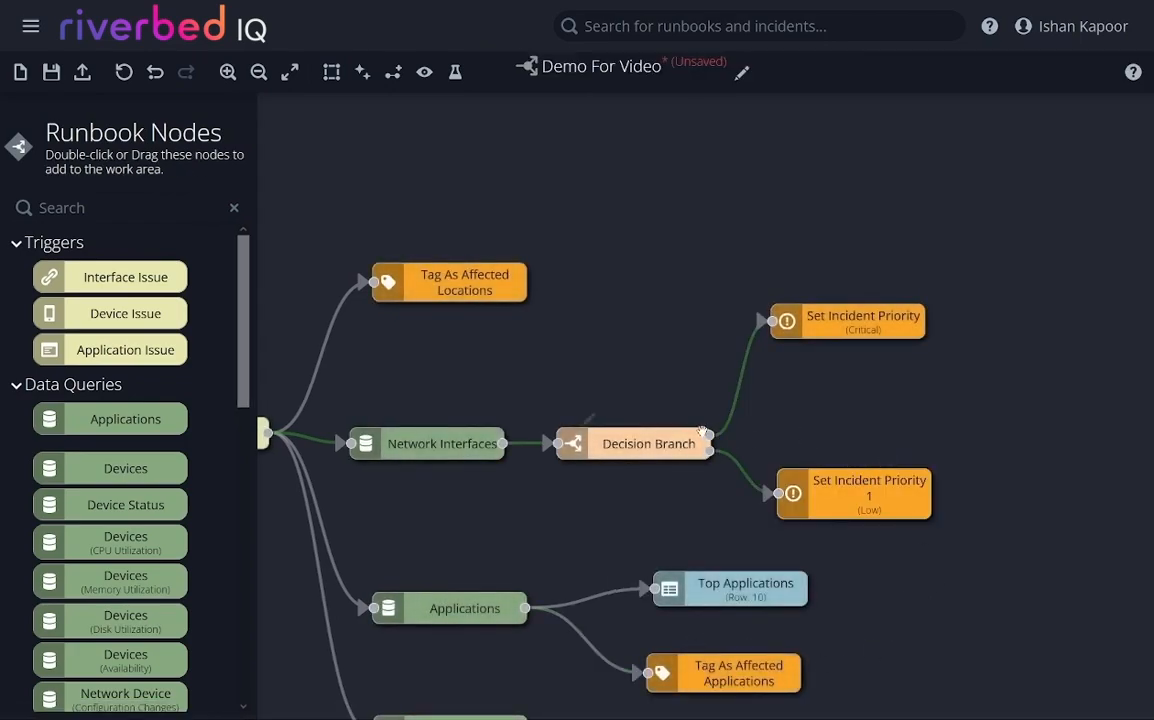
left_click(680, 412)
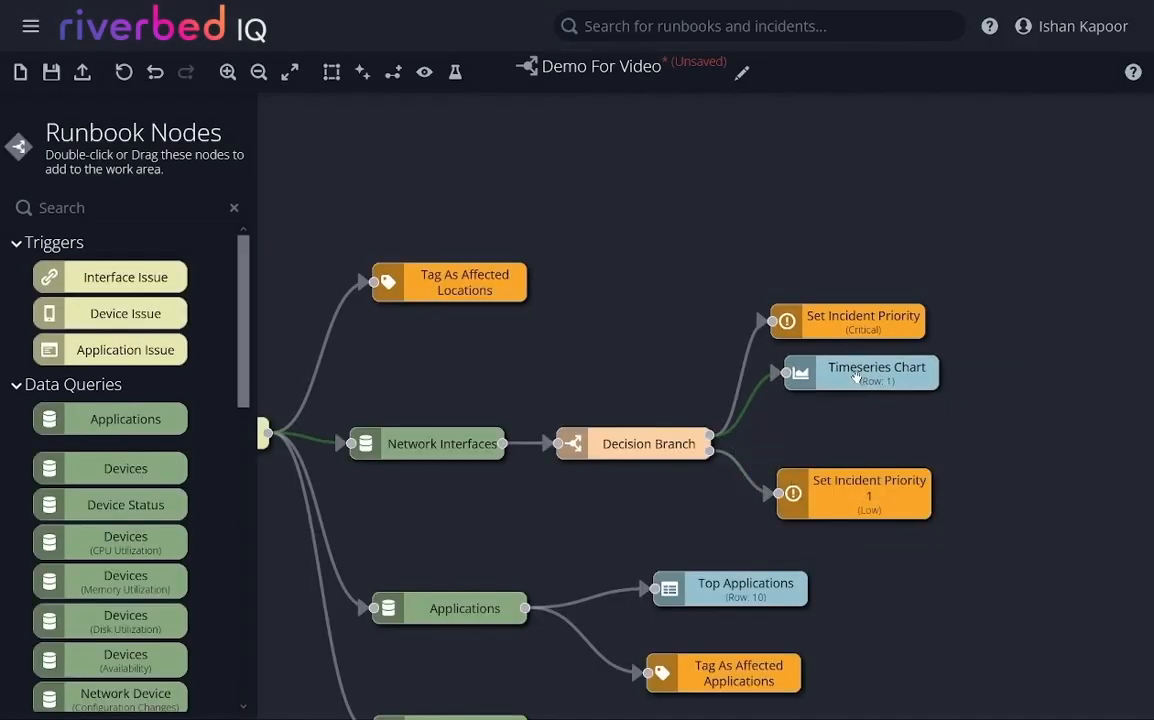
- Make the Timeseries Chart plot In Utilization in Area style and save its settings
double_click(860, 372)
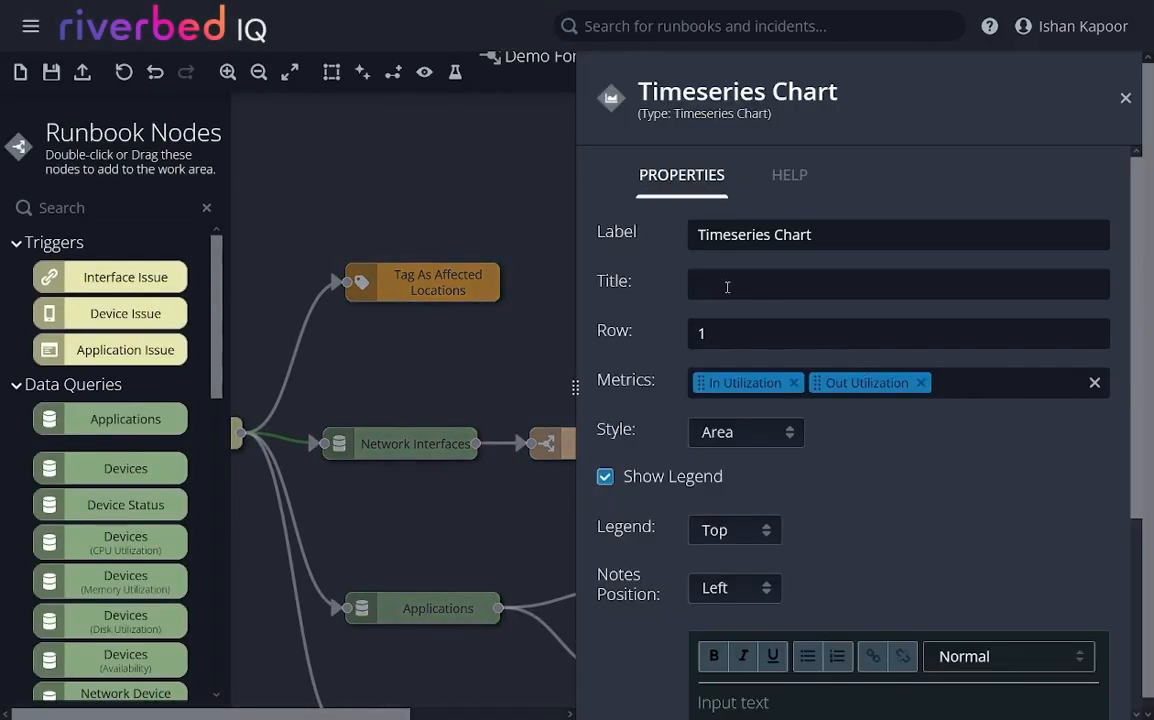
left_click(898, 284)
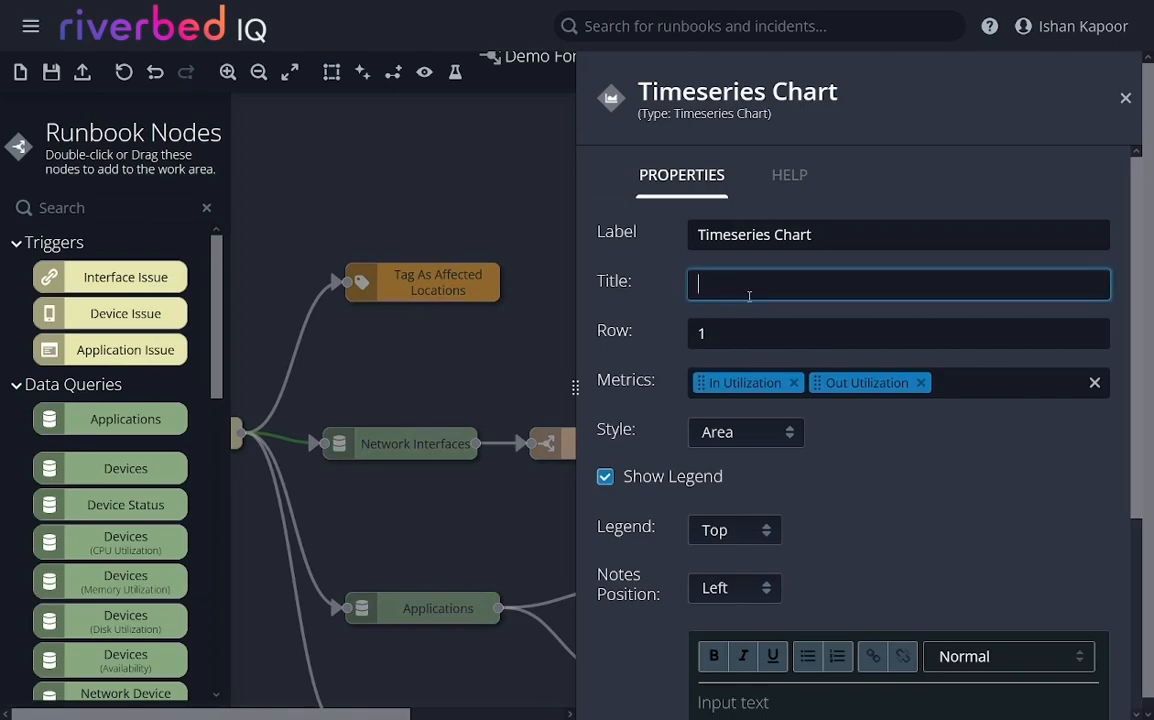
left_click(920, 382)
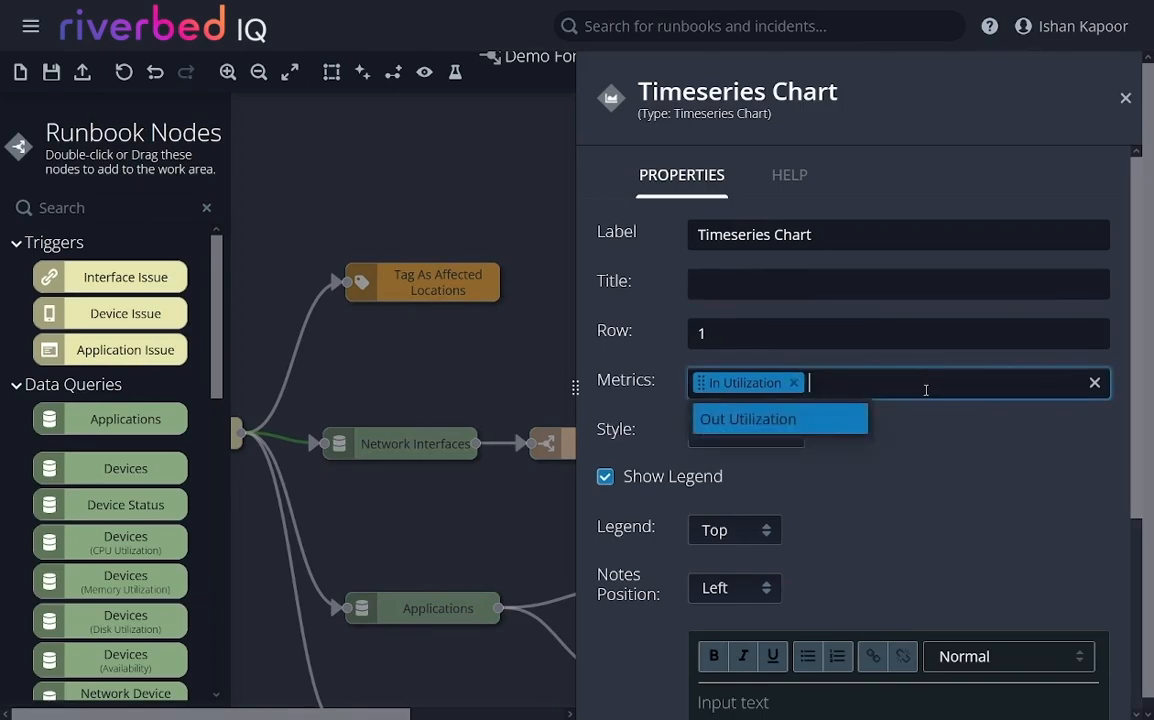
left_click(853, 485)
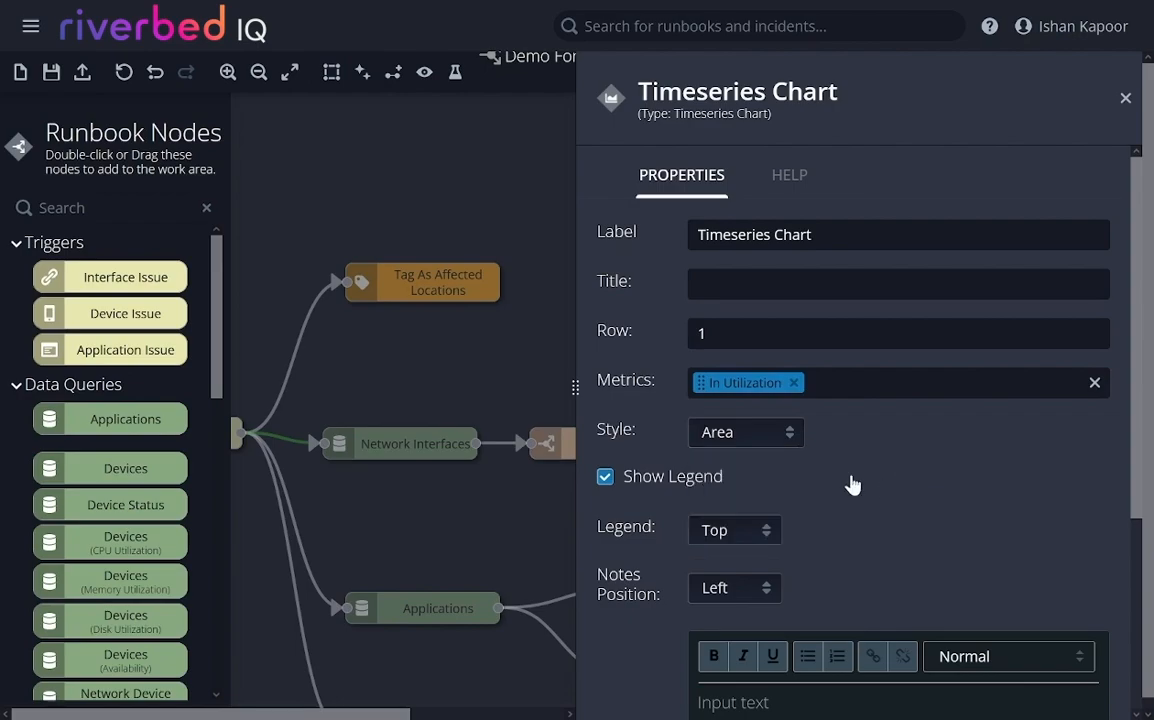
left_click(734, 530)
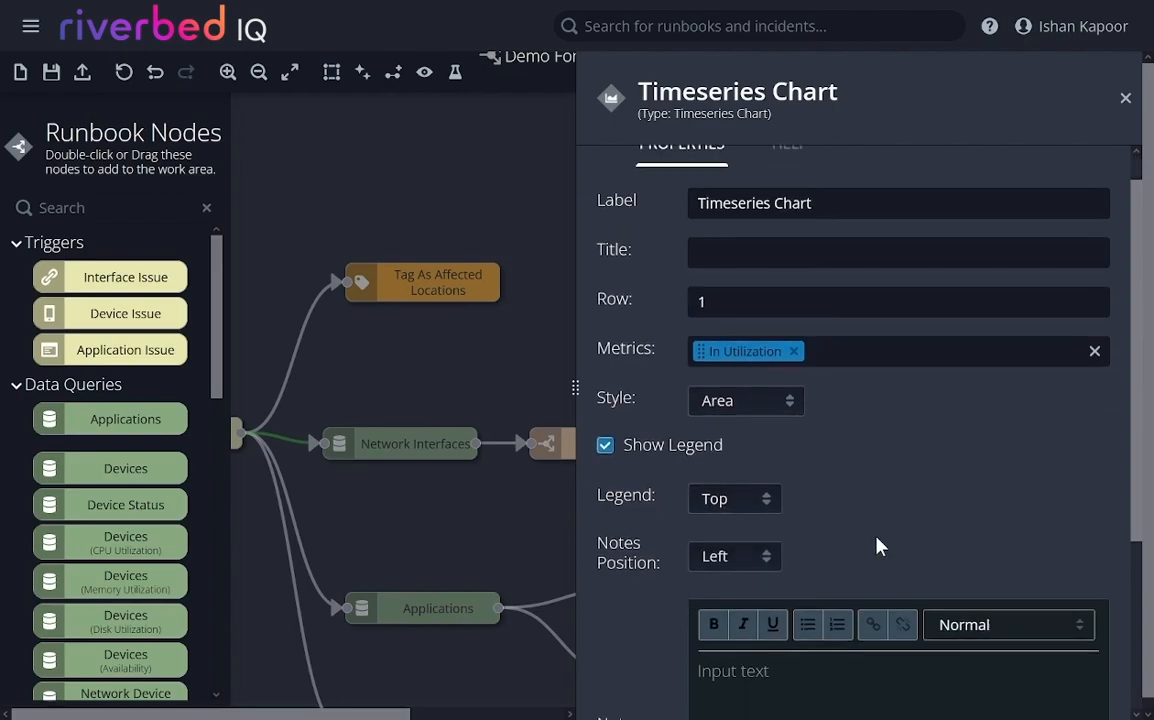
scroll("down", 3)
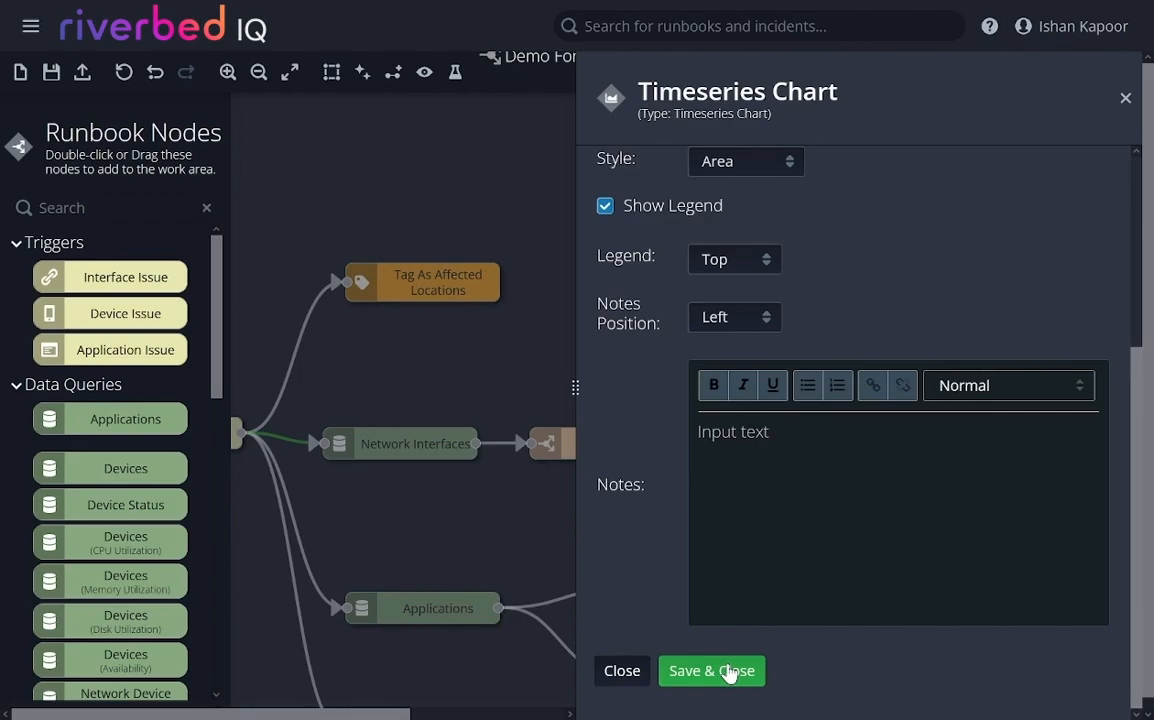
left_click(711, 670)
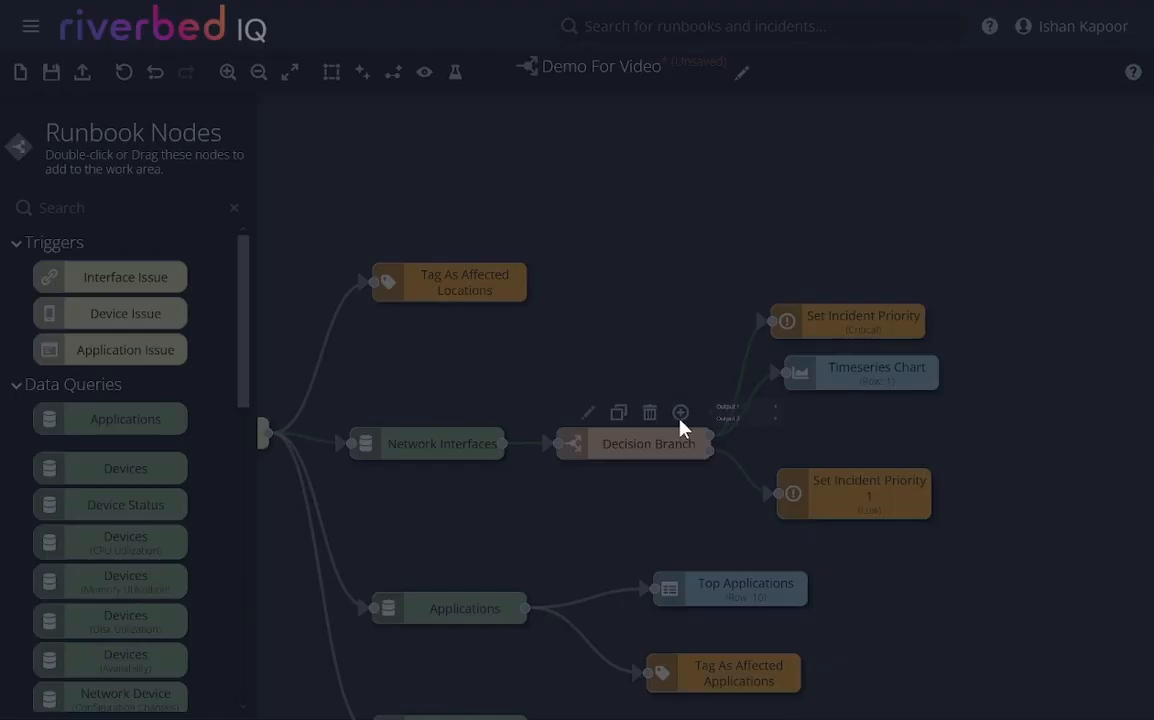
- Add Timeseries Chart 1 on Output 1 and set it to plot Out Utilization
left_click(680, 413)
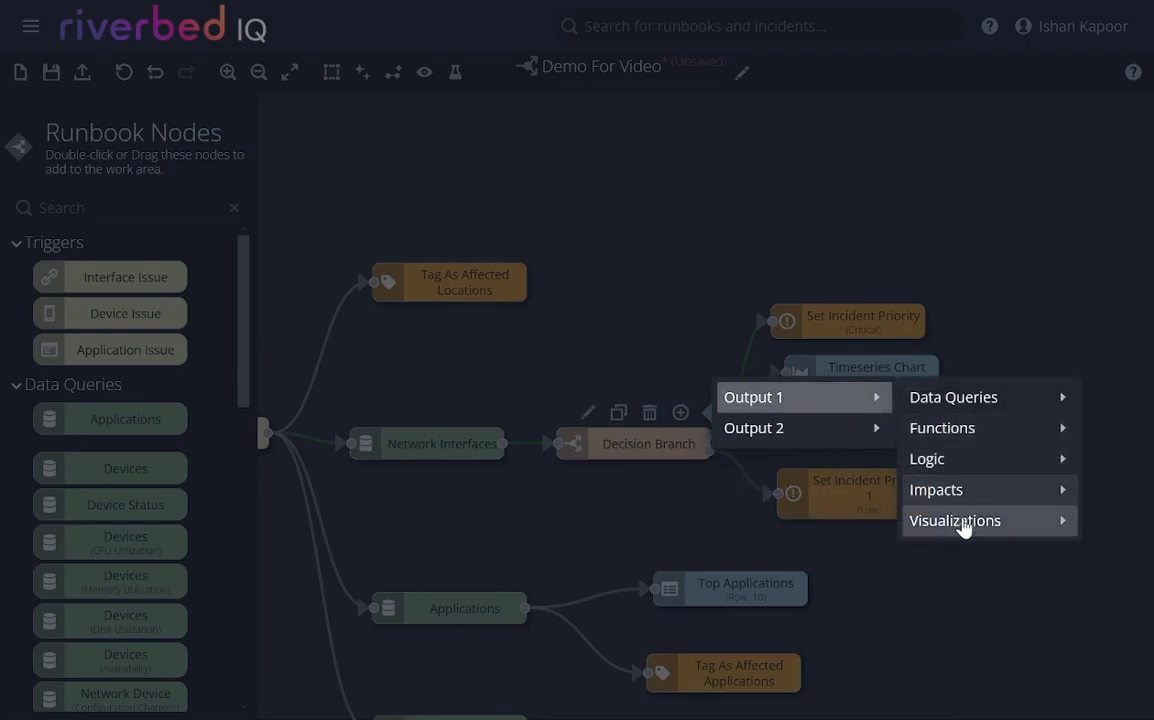
left_click(954, 520)
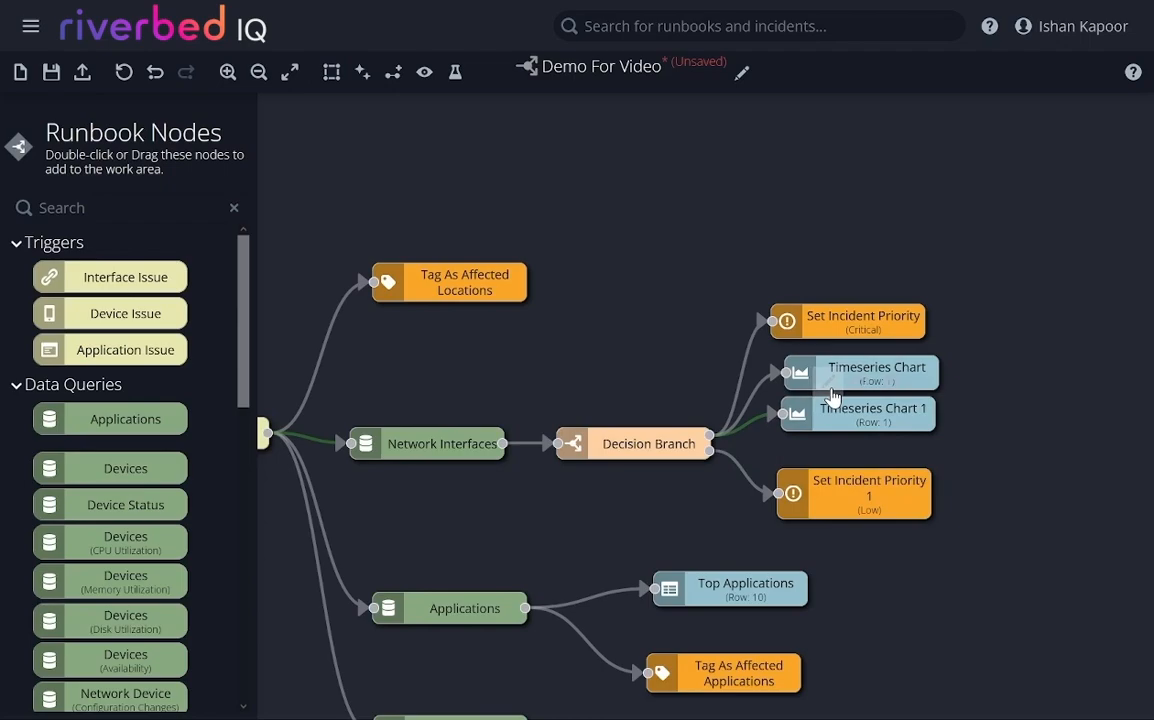
double_click(857, 414)
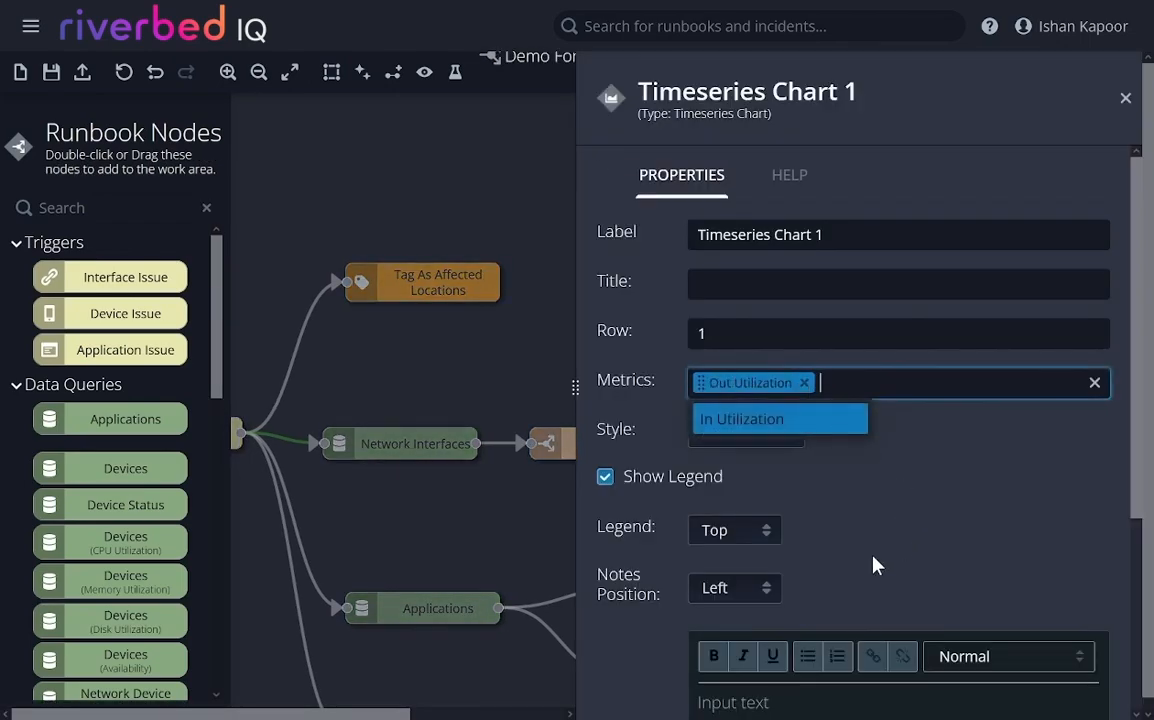
left_click(1125, 97)
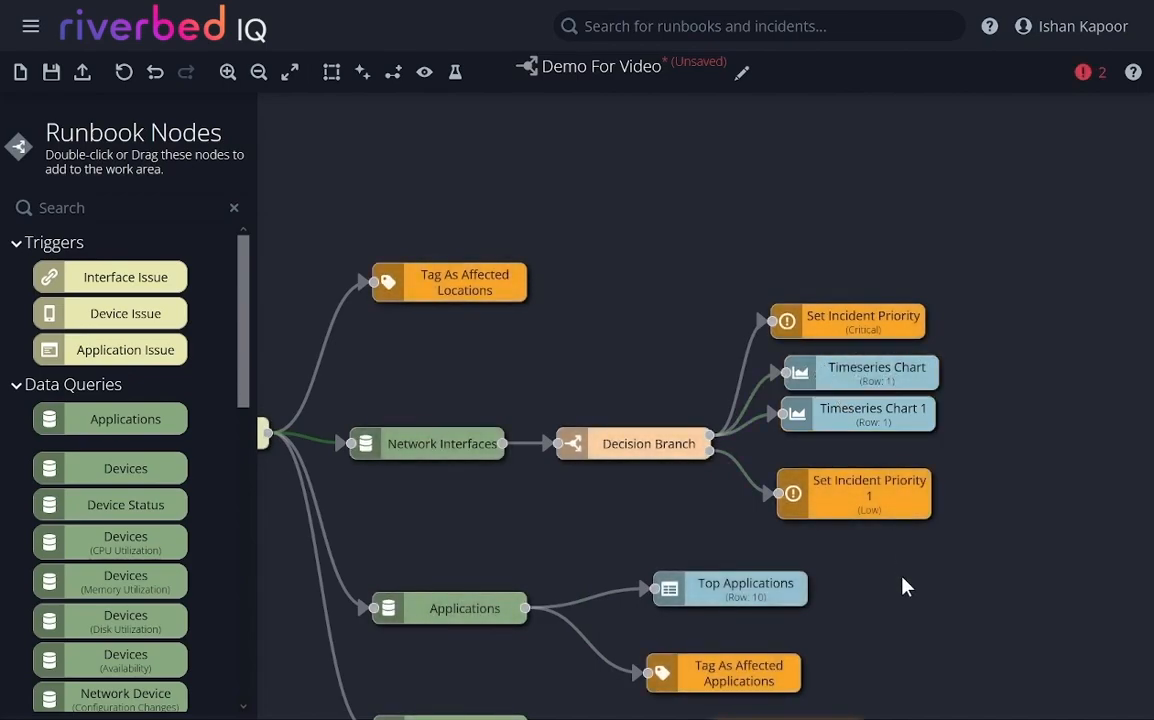
- Move Timeseries Charts 3 and 2 beside the branch, link them to Output 2, and save Chart 2
scroll("down", 3)
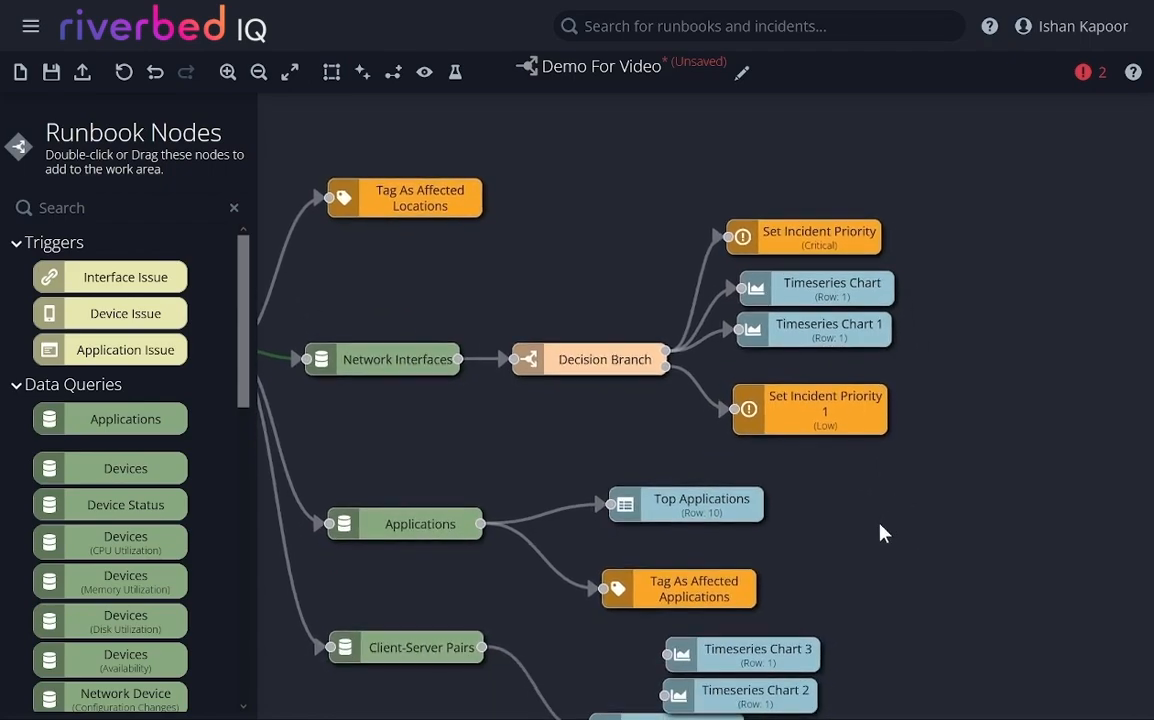
left_click_drag(740, 655, 862, 471)
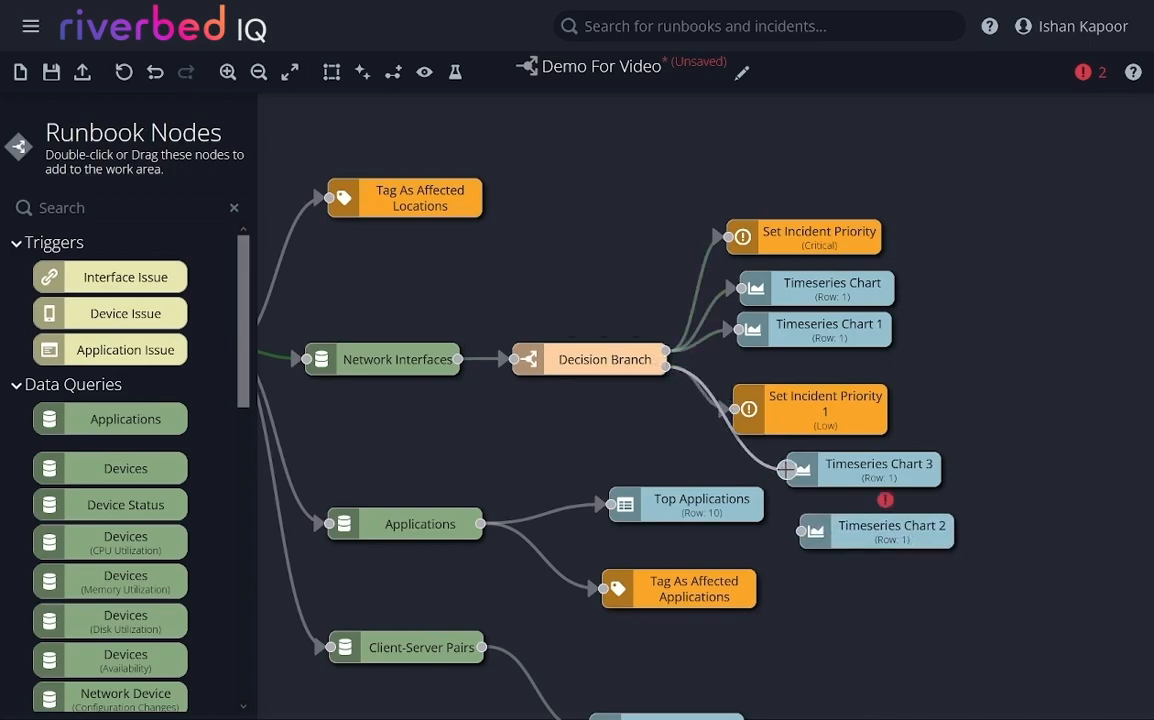
left_click(783, 469)
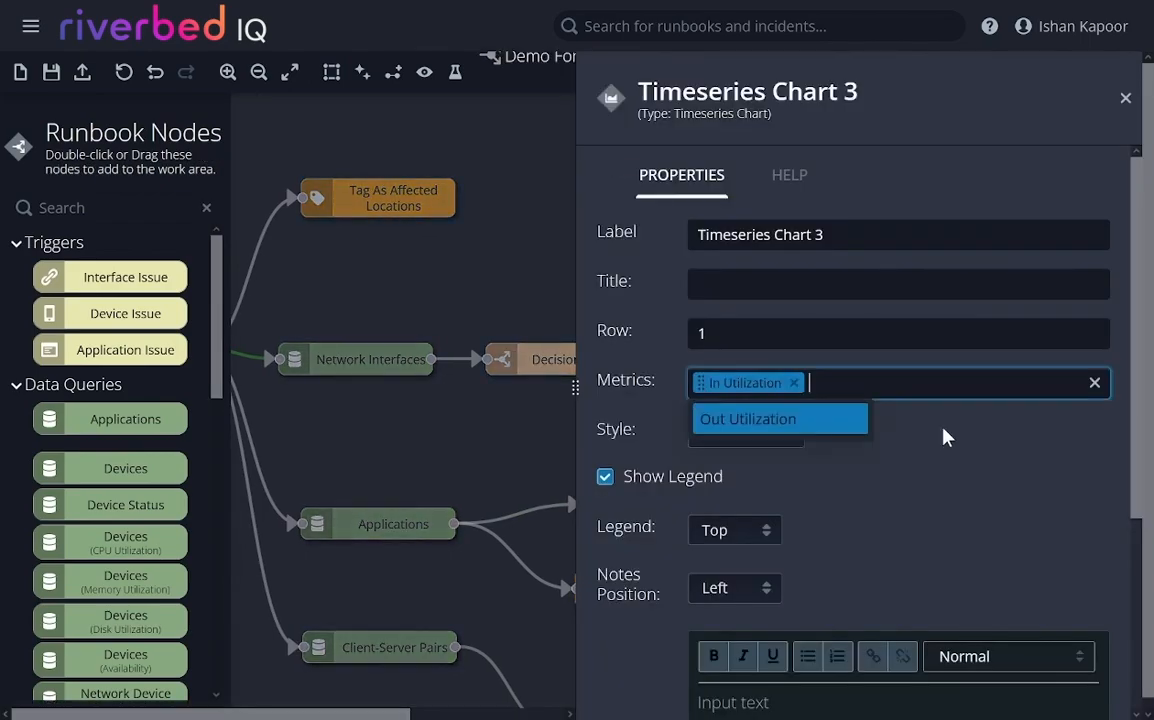
left_click(1125, 97)
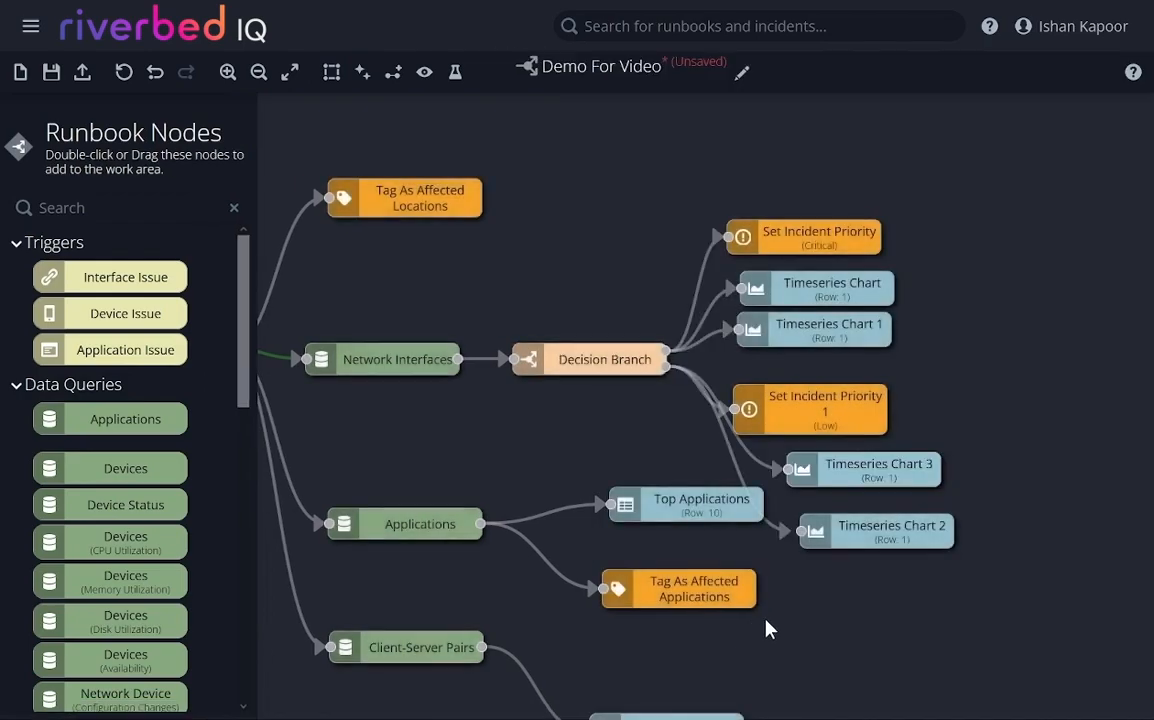
double_click(875, 530)
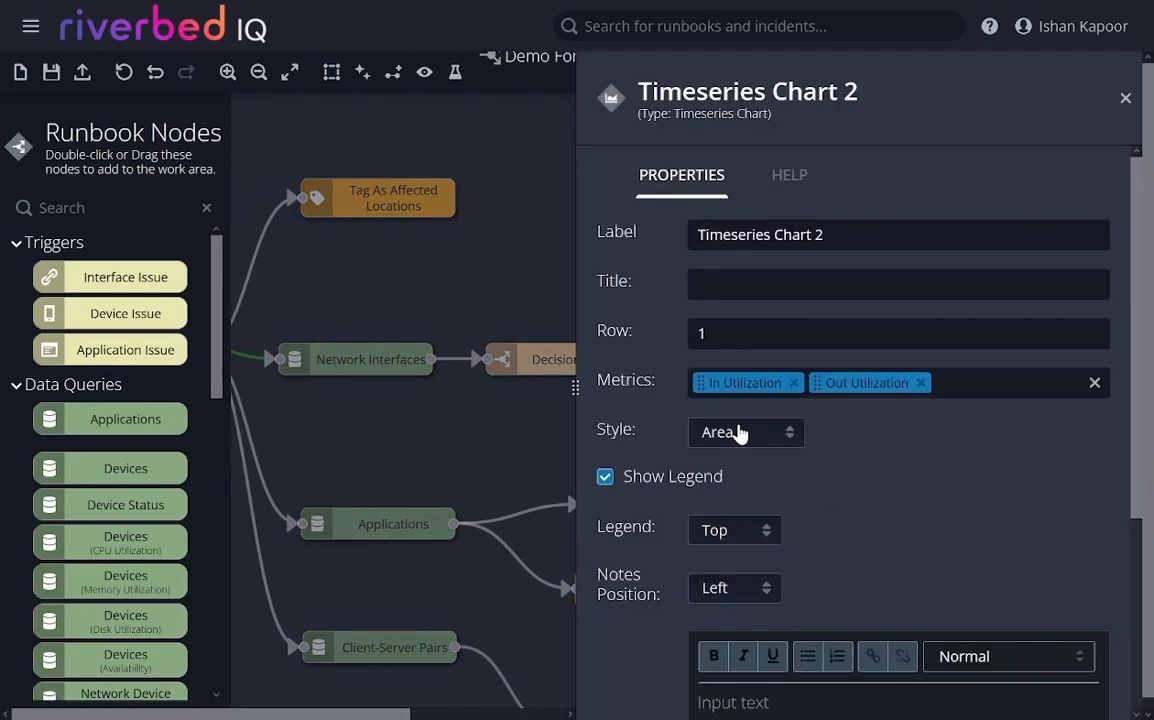
scroll("down", 3)
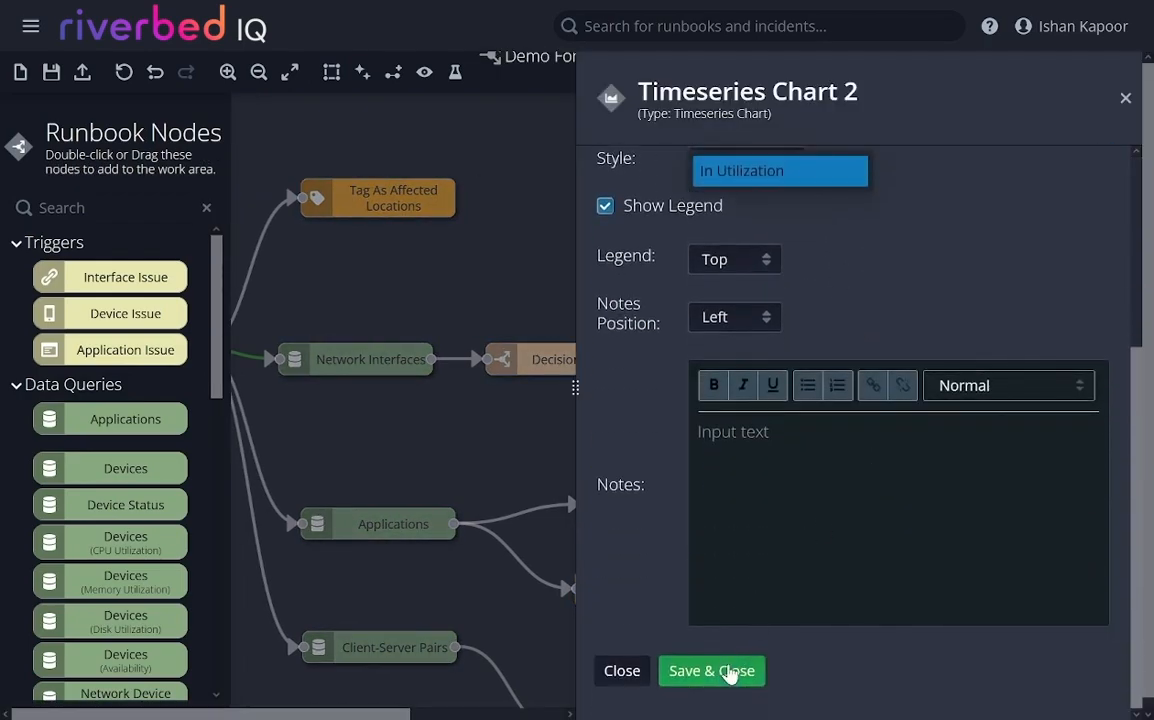
left_click(711, 670)
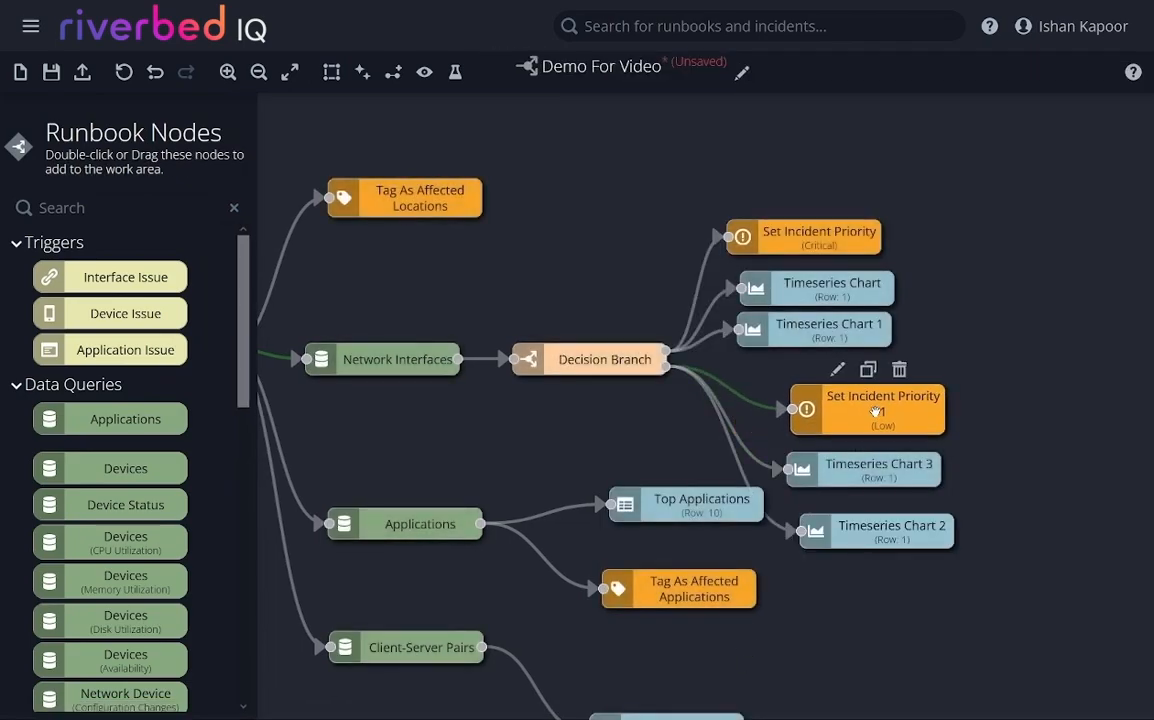
mouse_move(424, 72)
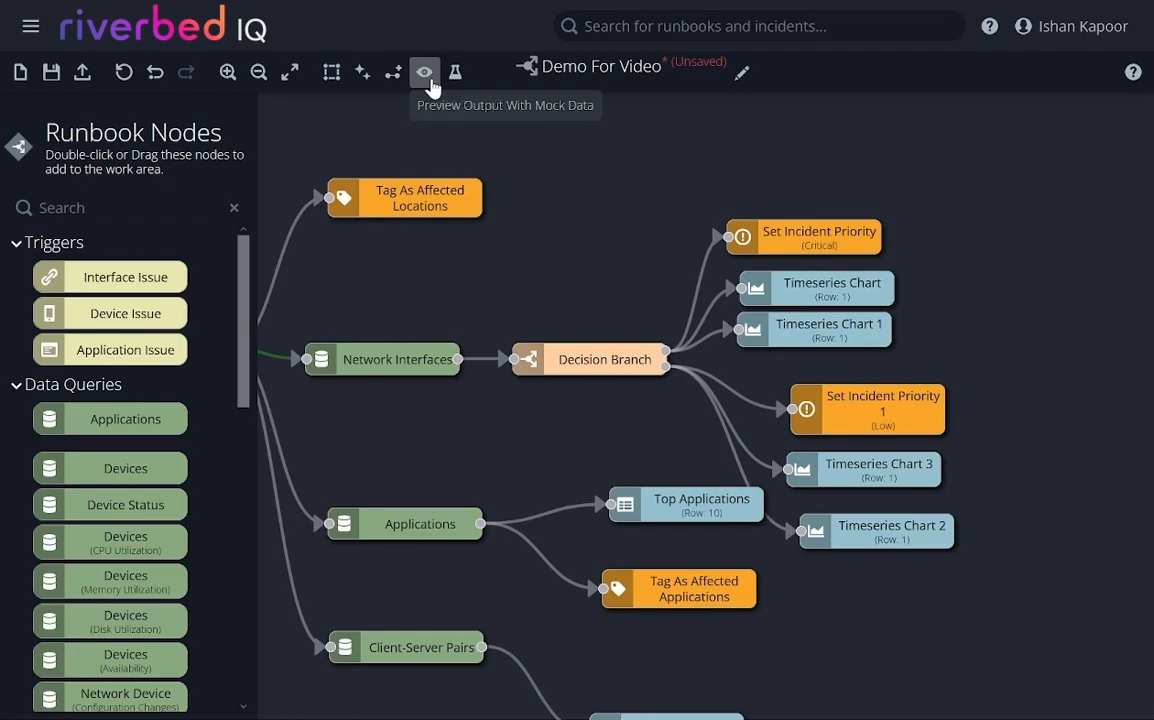
- Run the mock-data preview for Output Index 1 and scroll through the Critical incident page
left_click(424, 72)
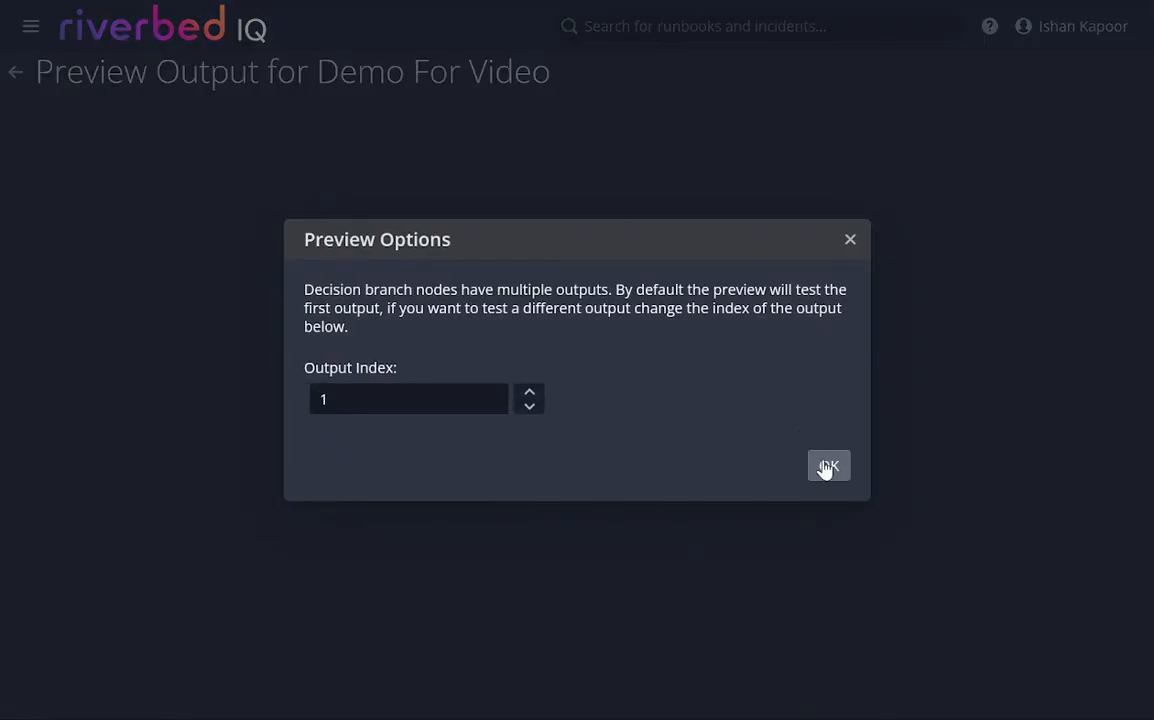
left_click(828, 466)
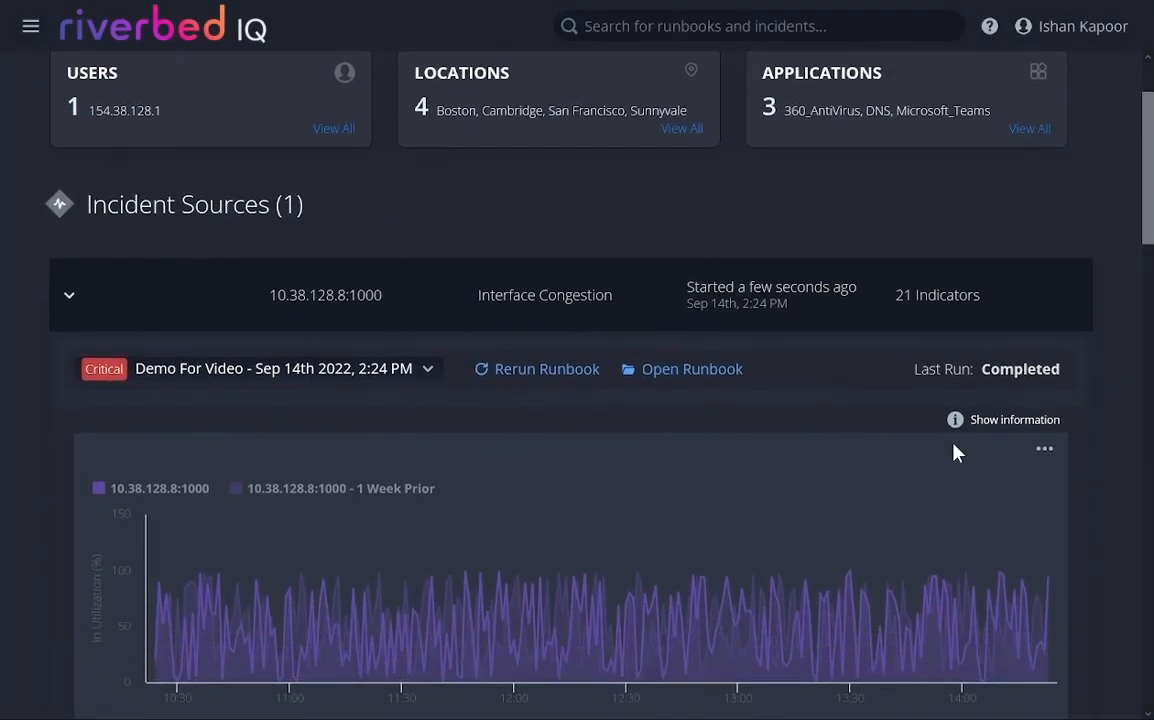
scroll("down", 3)
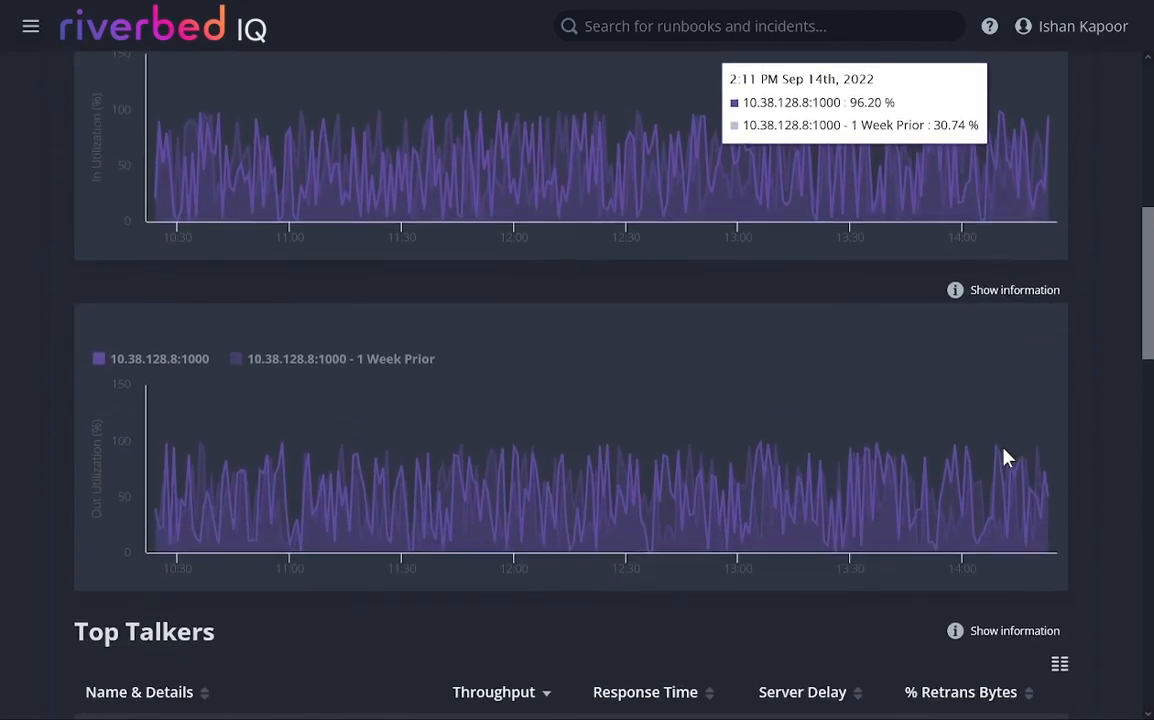
scroll("down", 3)
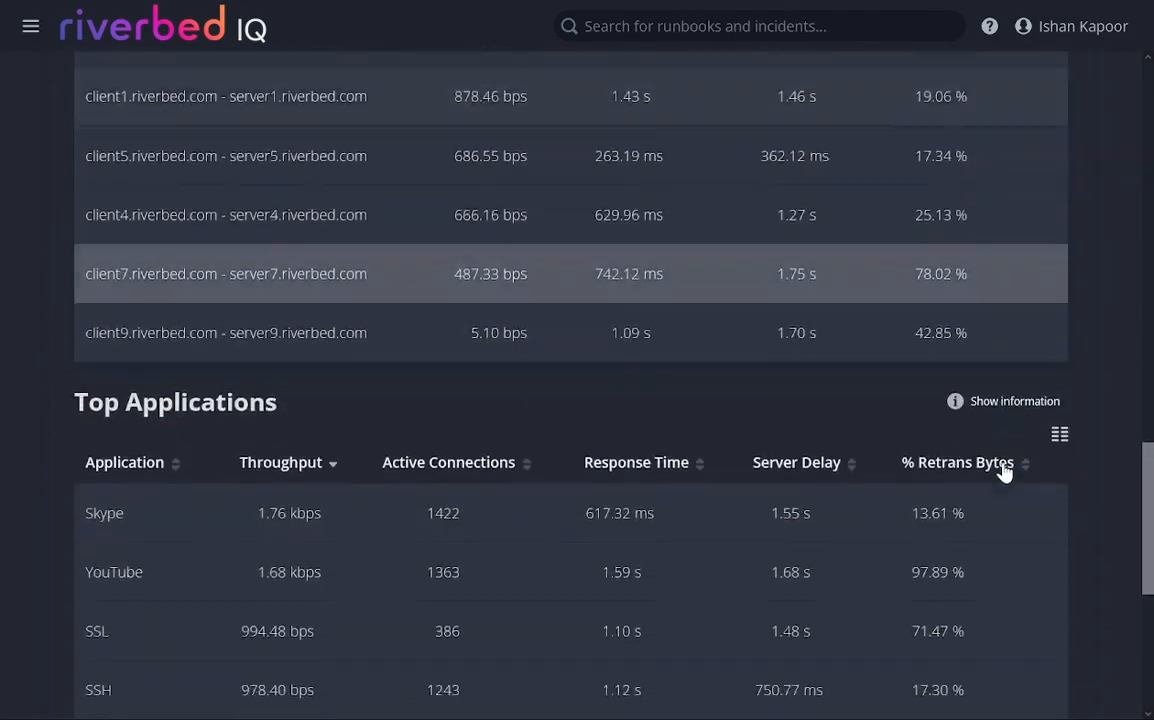
scroll("down", 3)
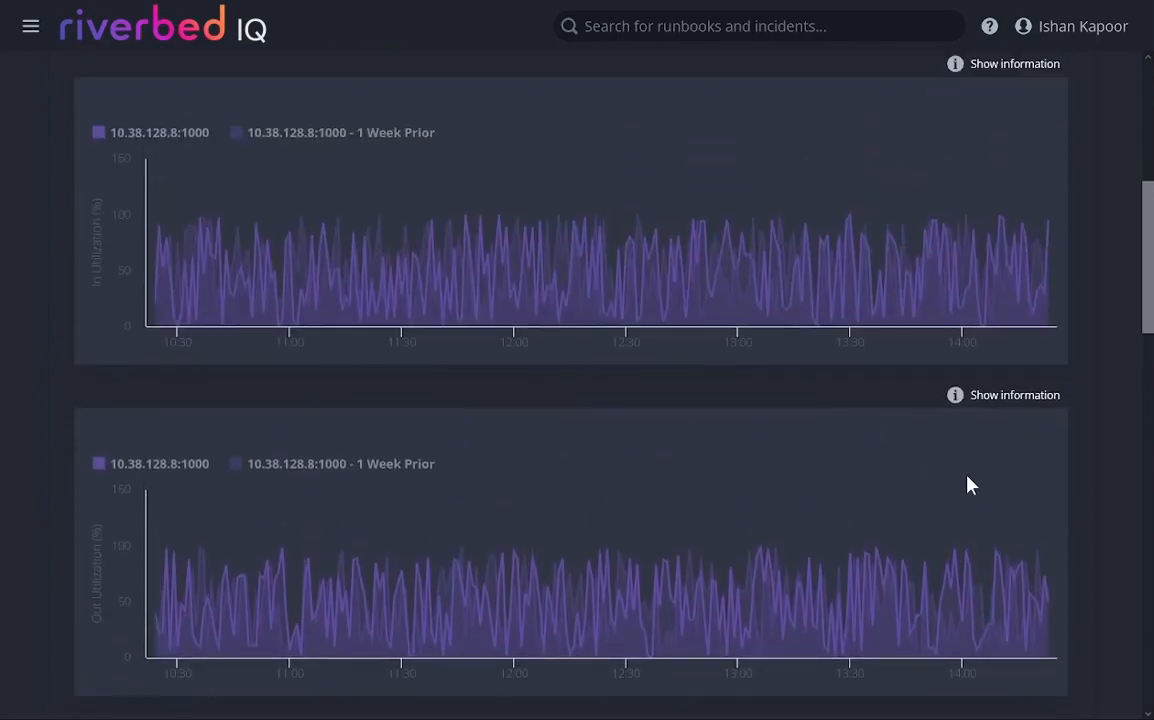
scroll("up", 3)
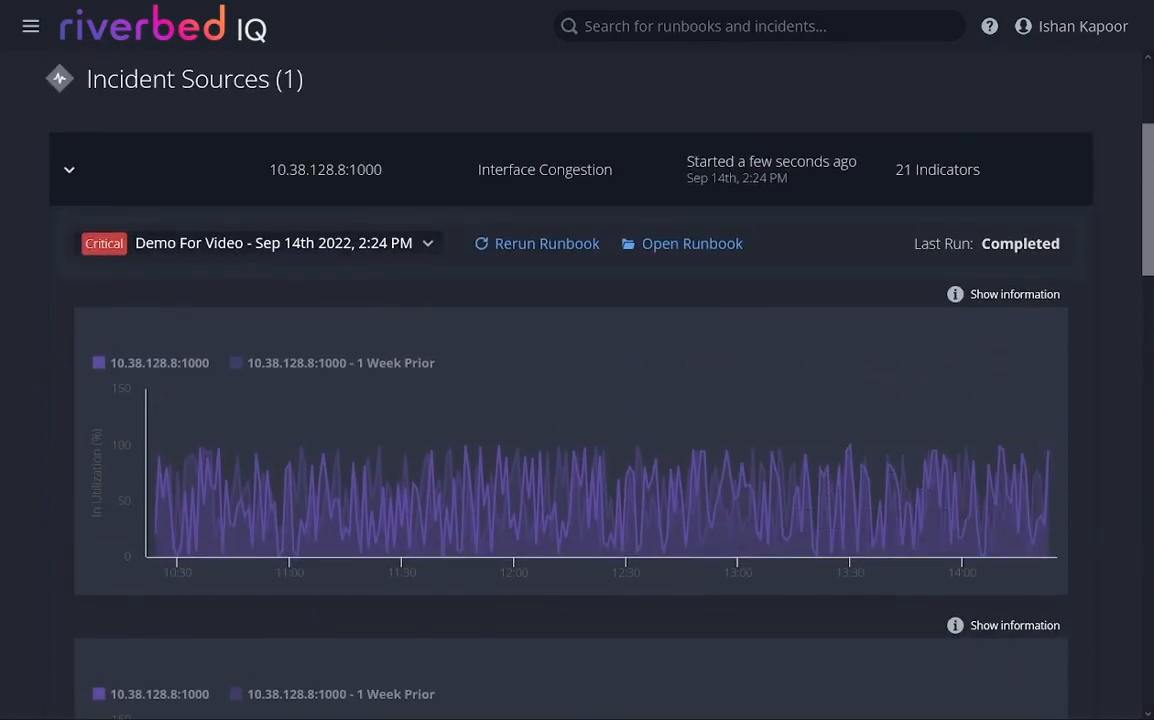